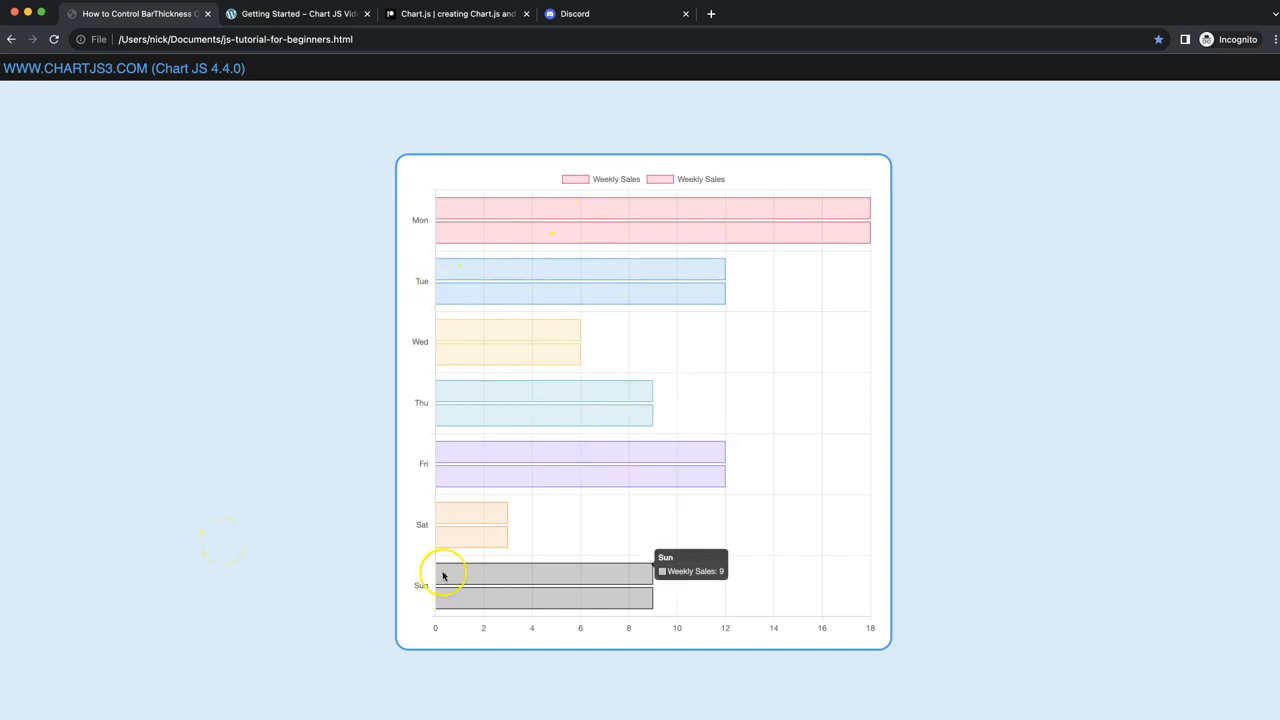
mouse_move(468, 472)
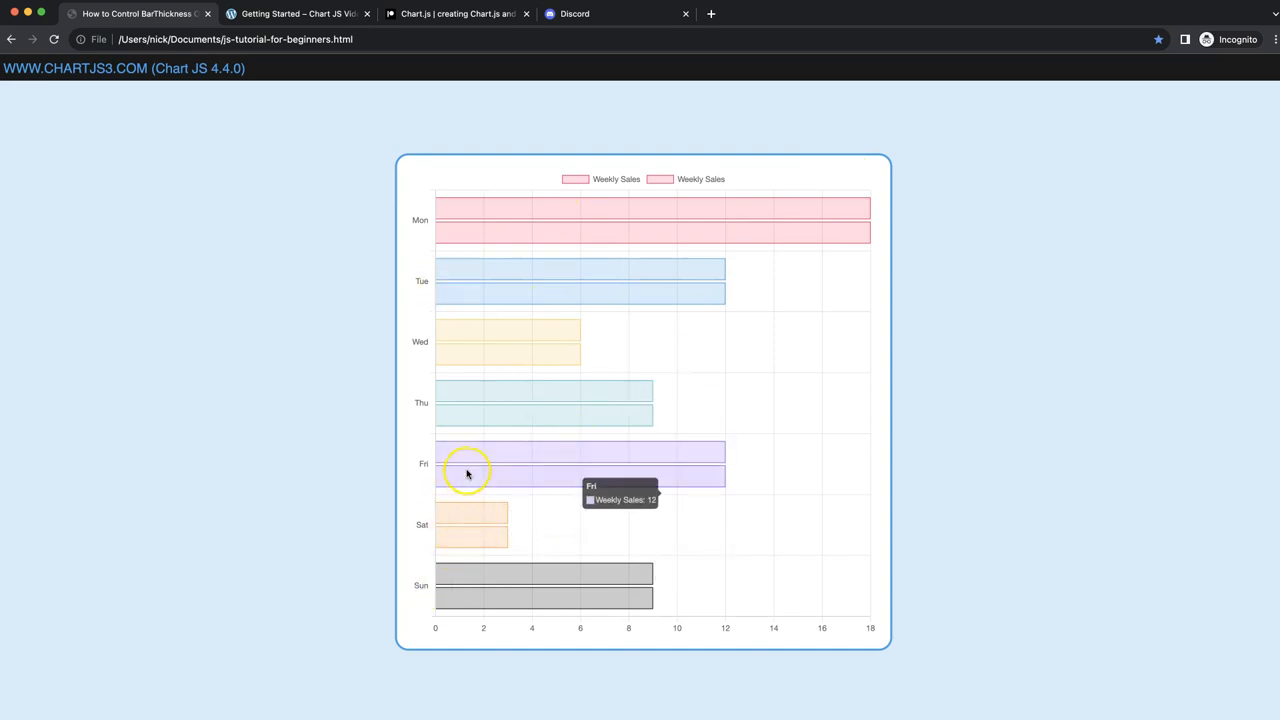
mouse_move(484, 222)
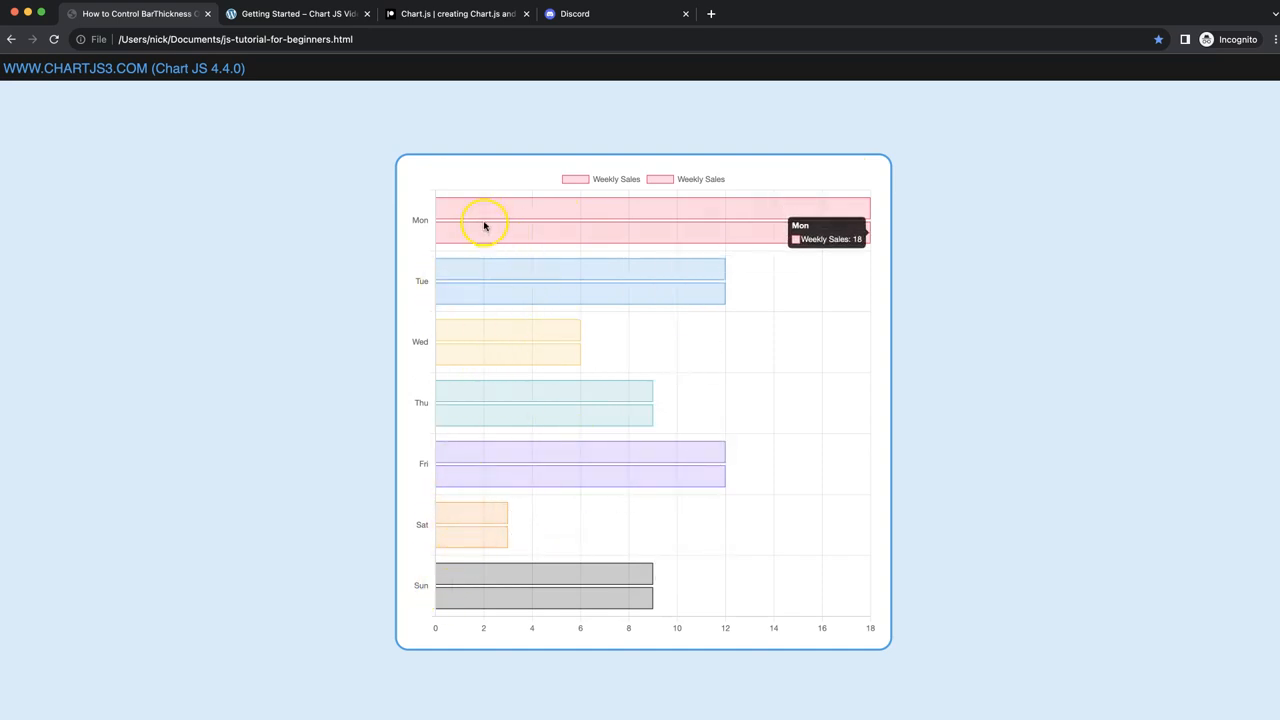
mouse_move(436, 348)
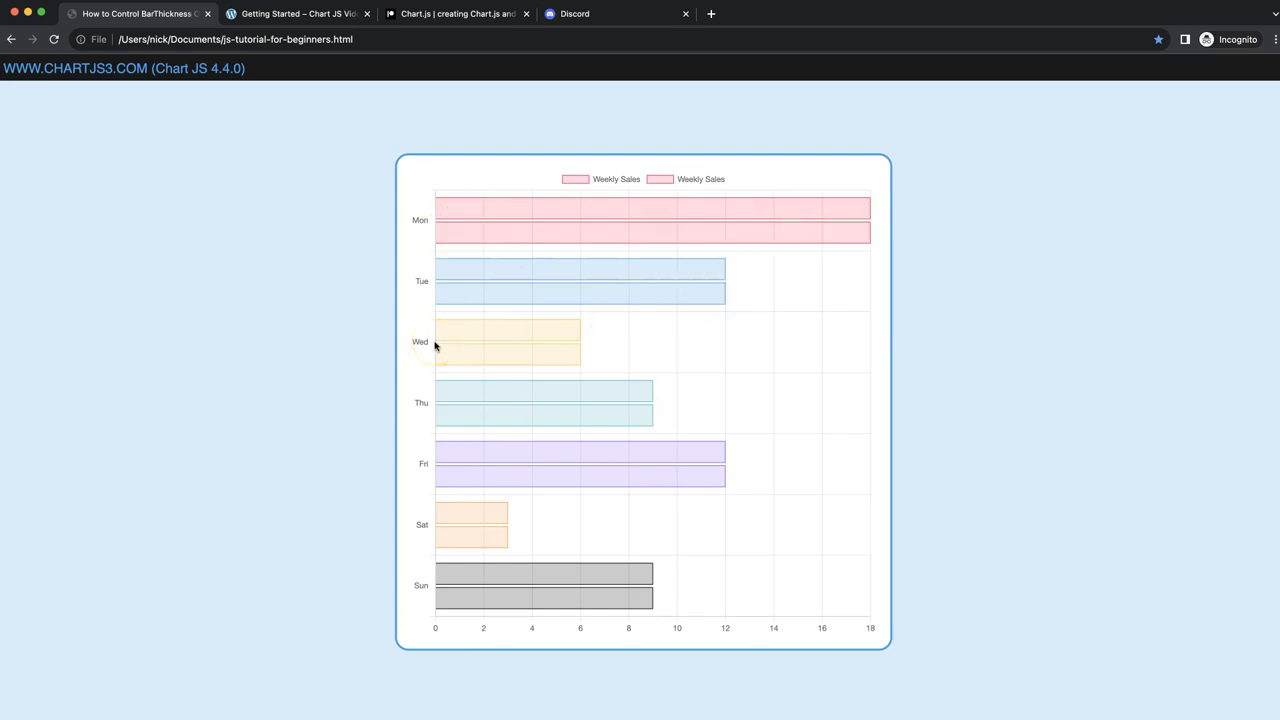
mouse_move(468, 352)
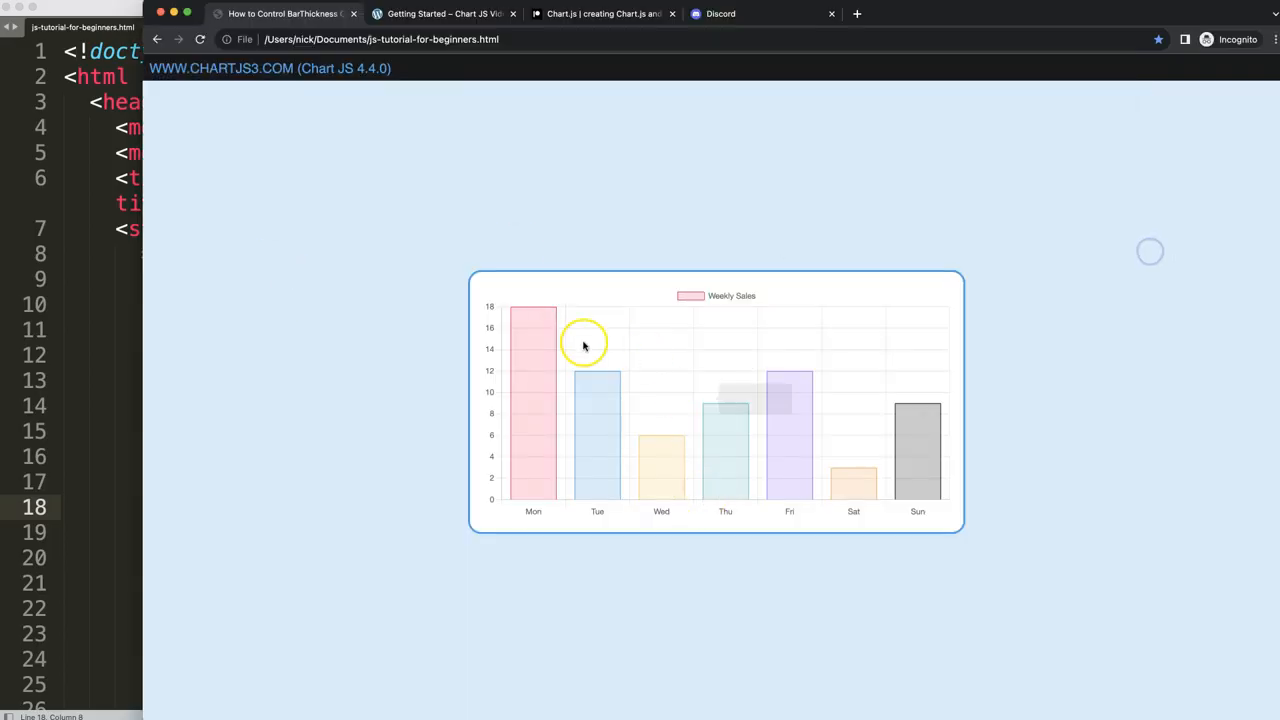
mouse_move(456, 158)
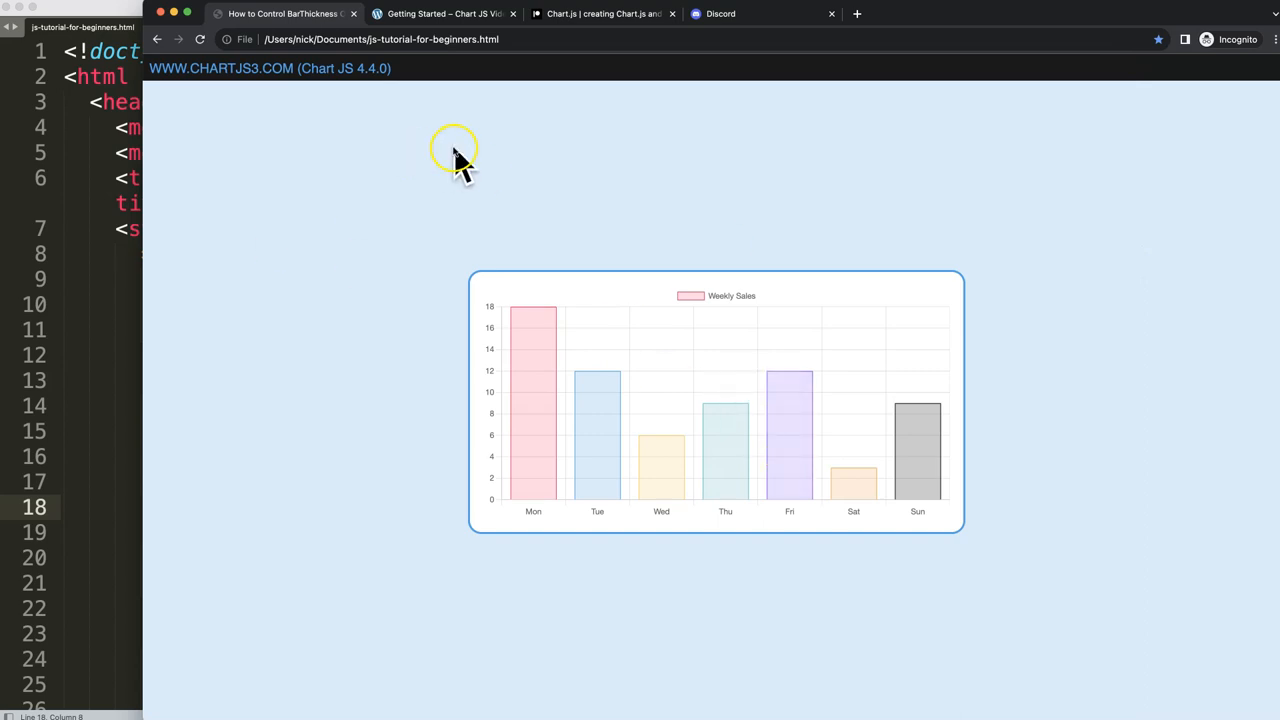
Step: Review the Chart JS Getting Started code and the Patreon page in Chrome
click(444, 12)
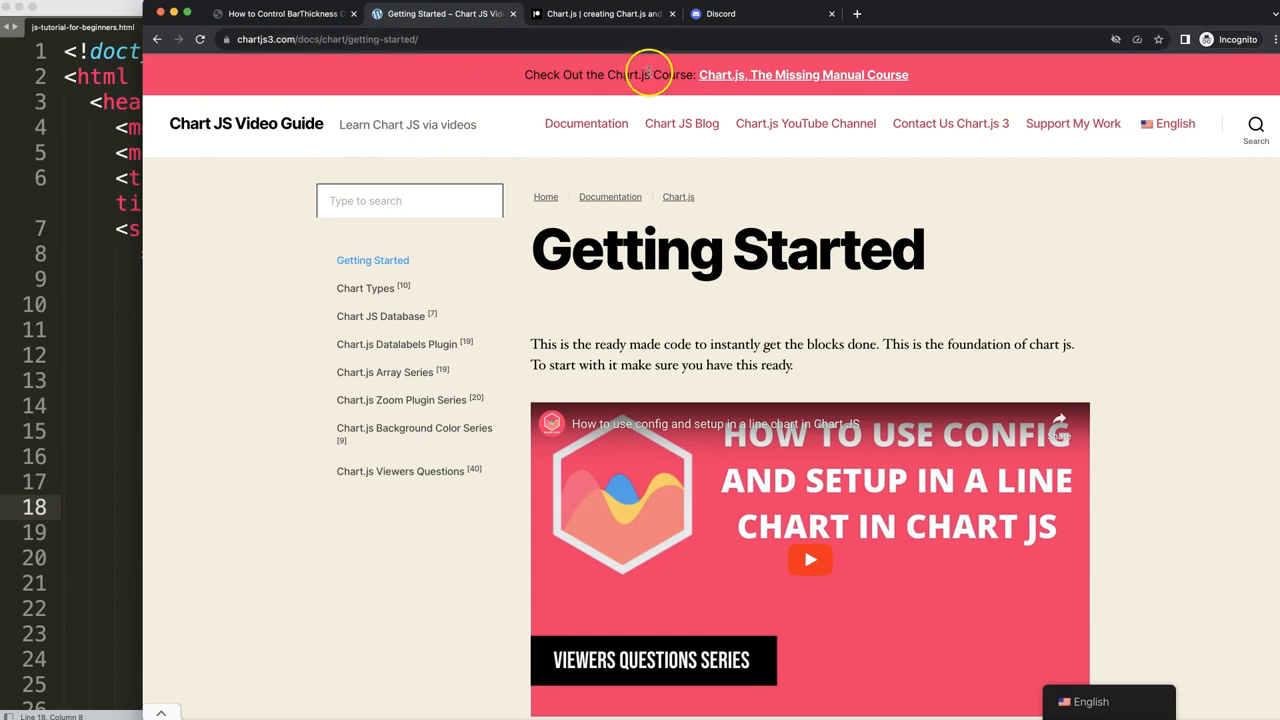
scroll(down, 3)
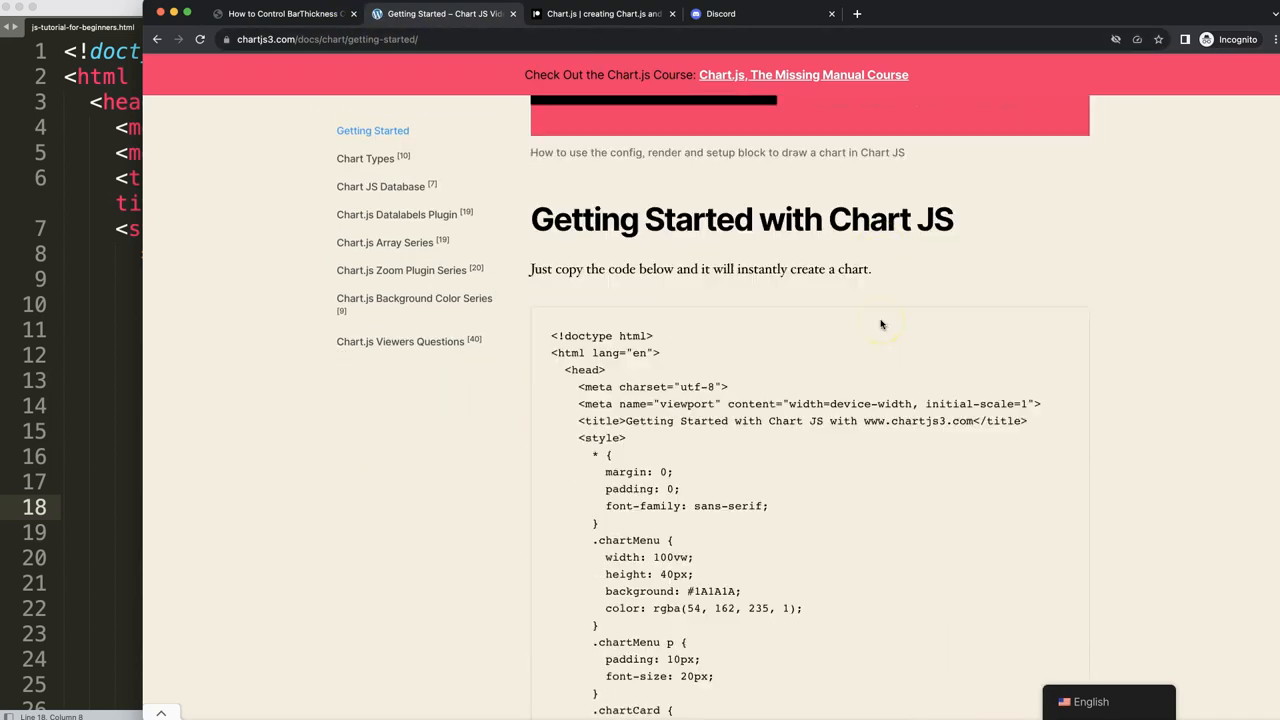
scroll(down, 3)
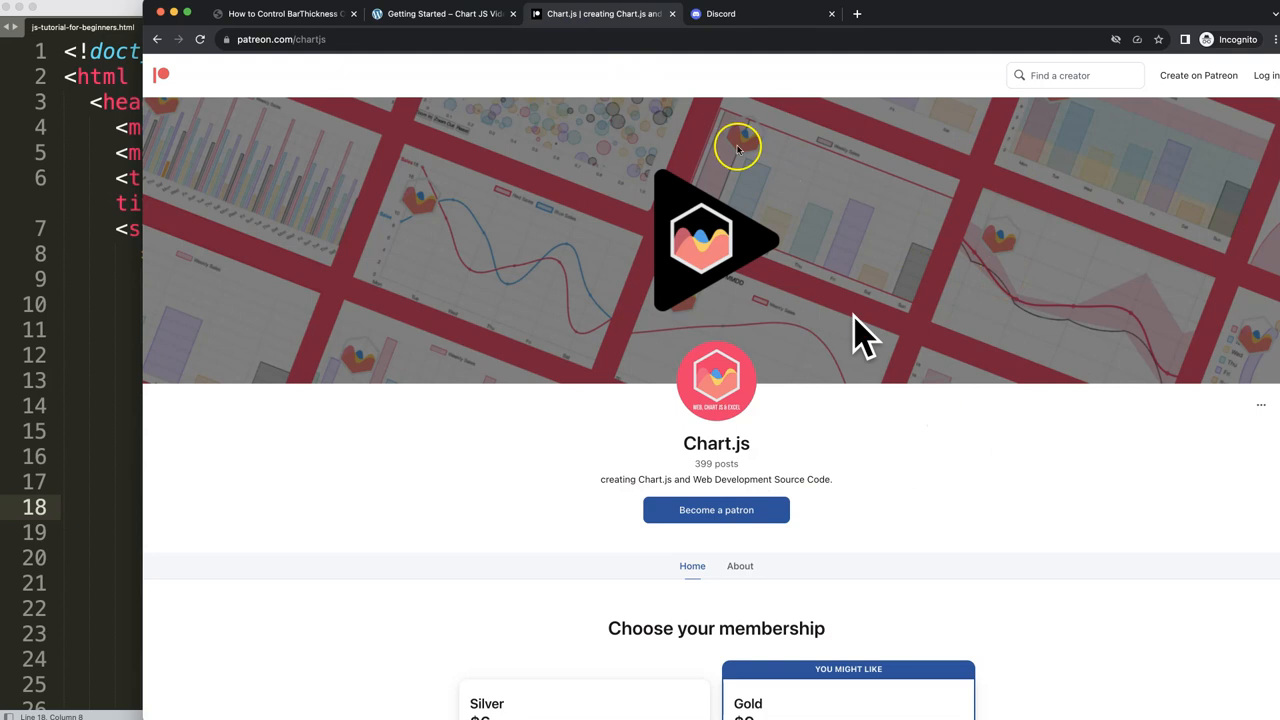
click(720, 12)
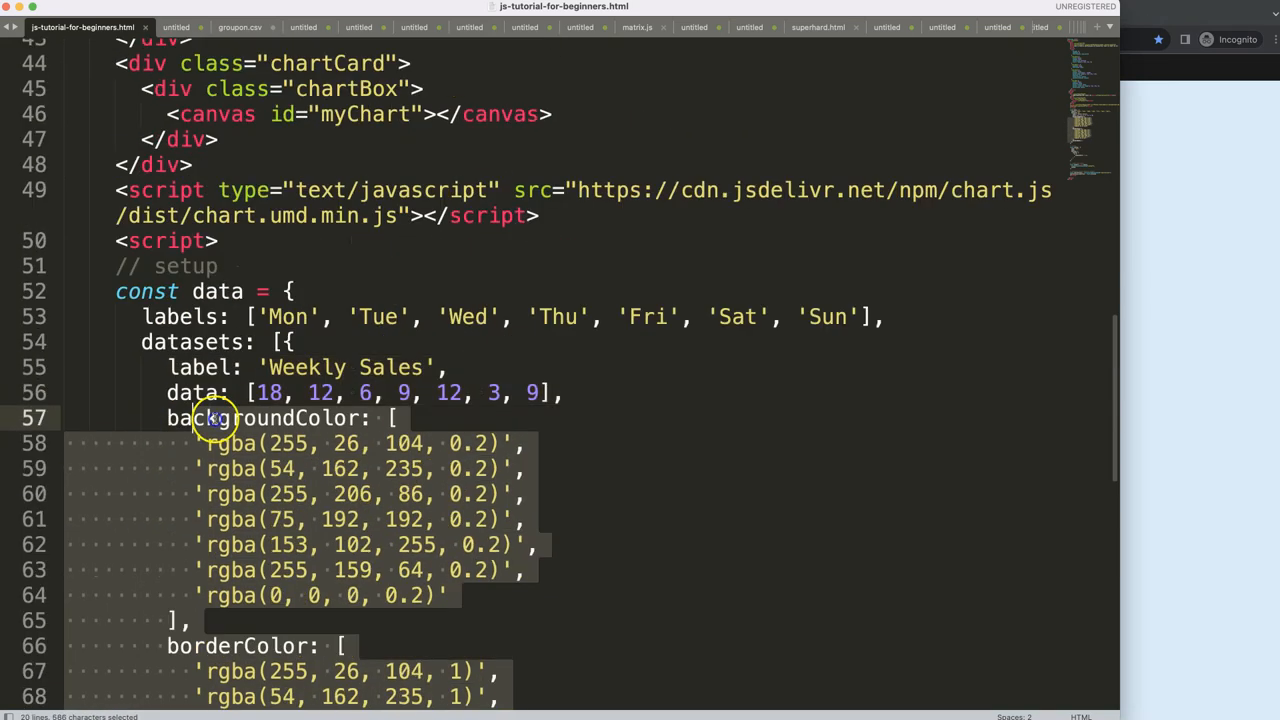
Step: Add indexAxis: 'y' as the first option in the chart config
scroll(down, 3)
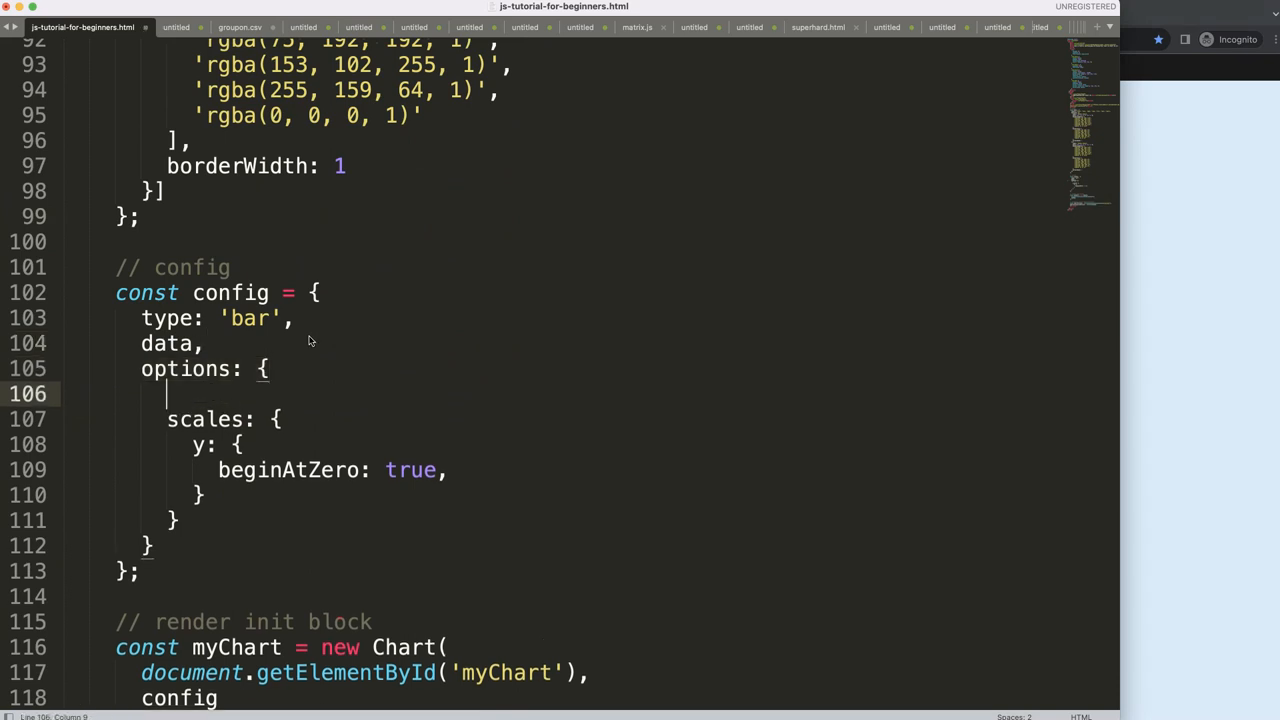
text(indexAxis:)
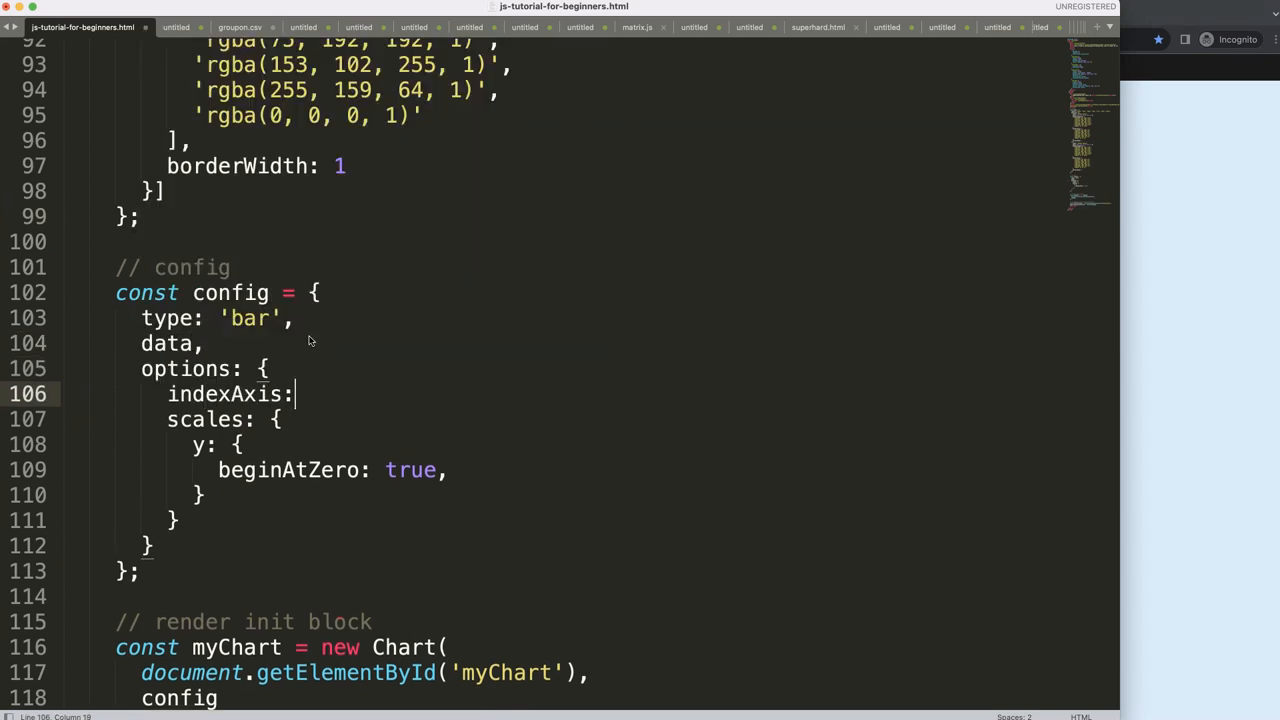
text('y',)
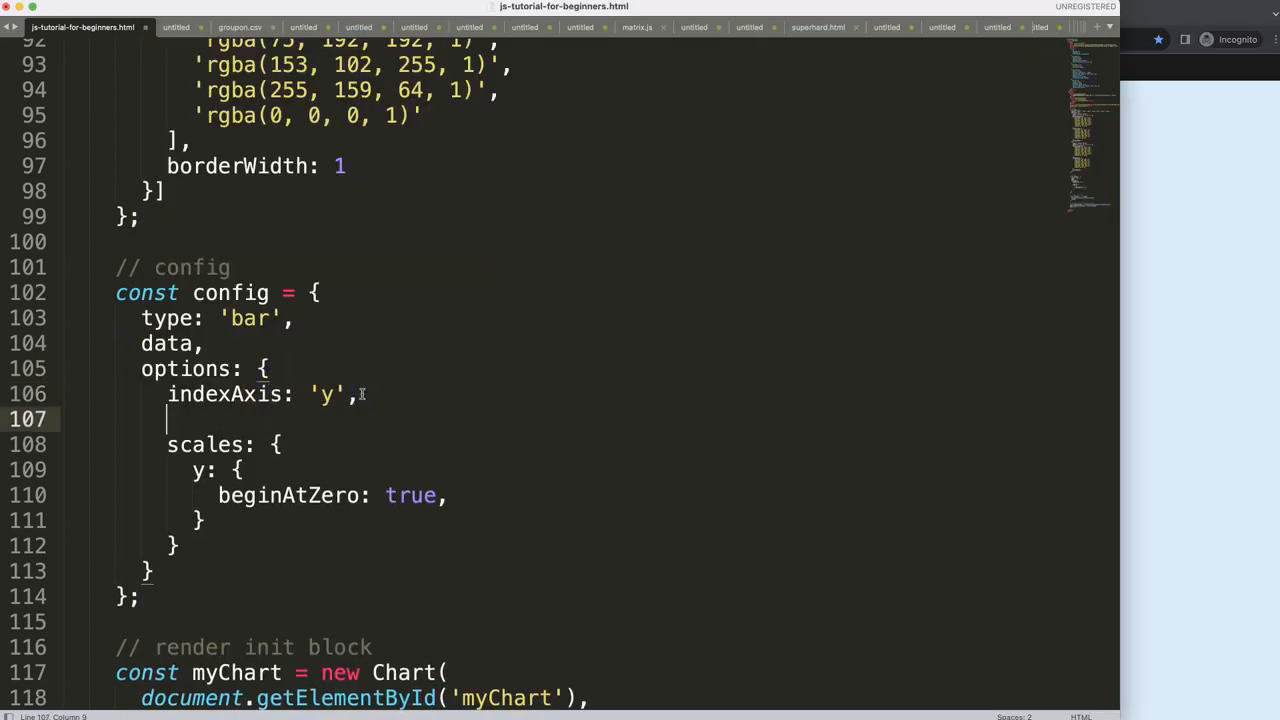
Step: Add a barThickness: 20 option beneath indexAxis
text(barThick)
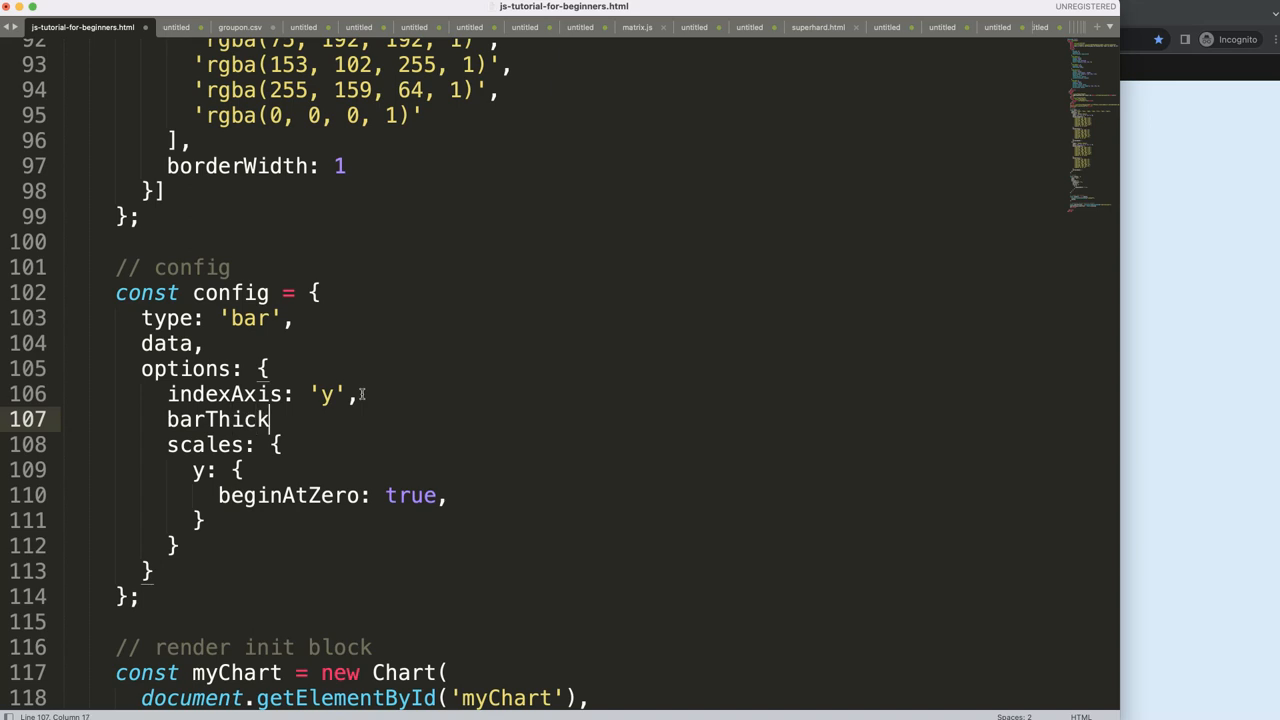
text(ness:)
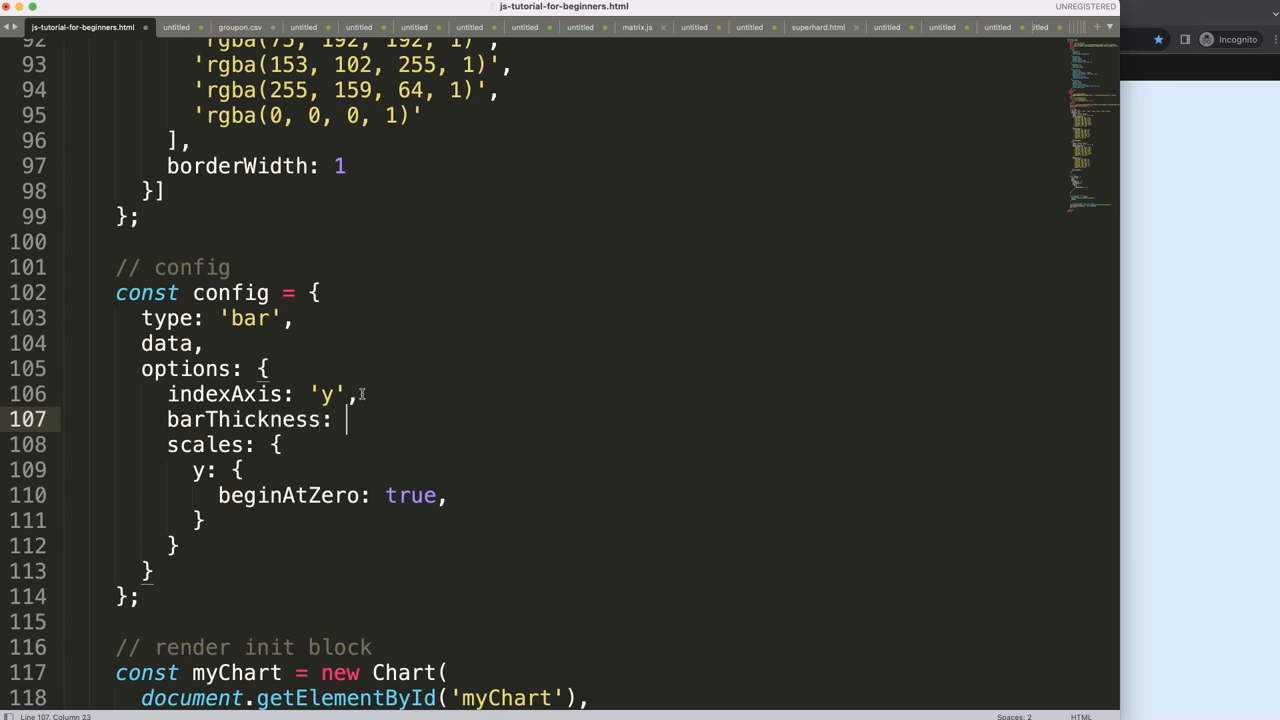
text(20,)
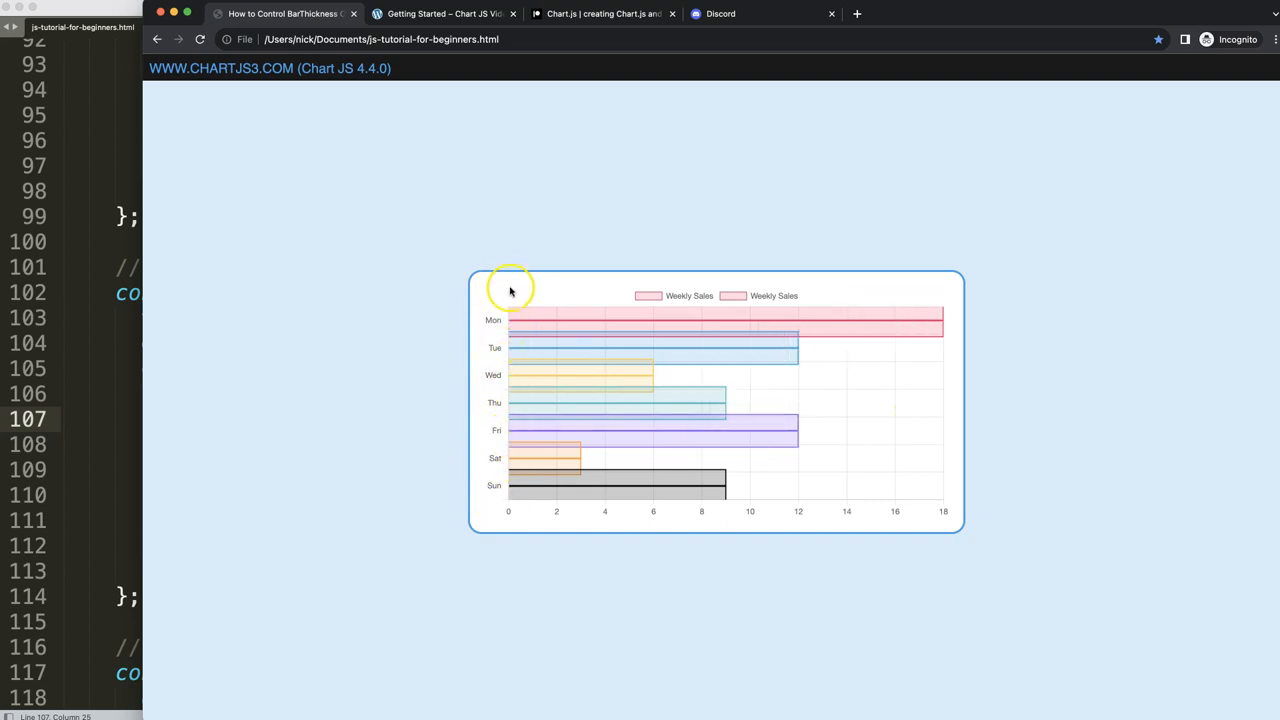
mouse_move(500, 412)
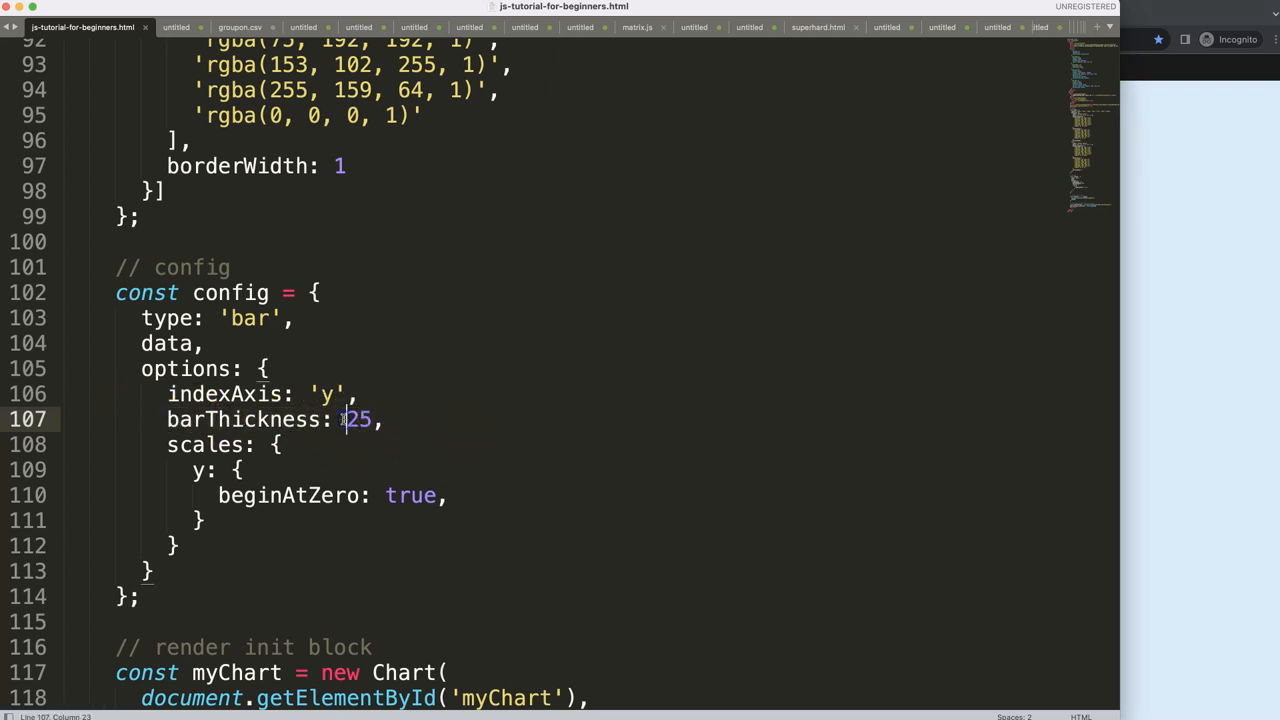
Step: Add an aspectRatio option after barThickness: 25, ending at value 1
click(388, 420)
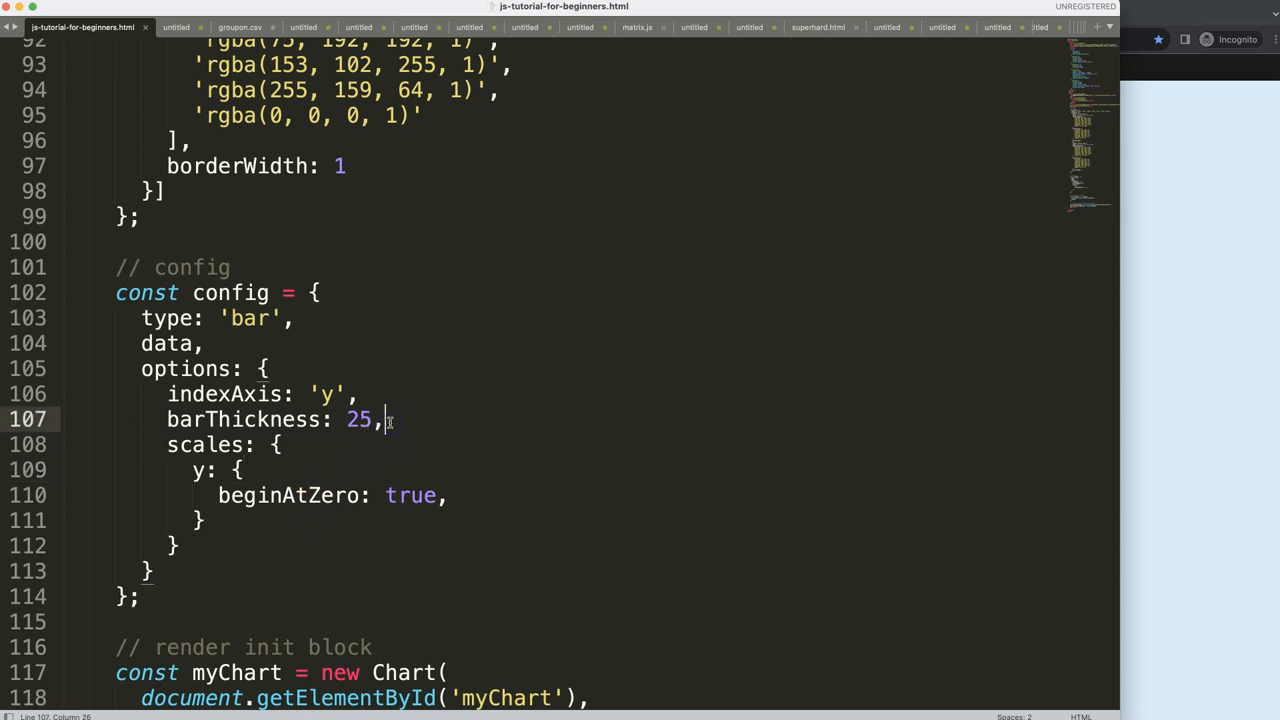
text(a)
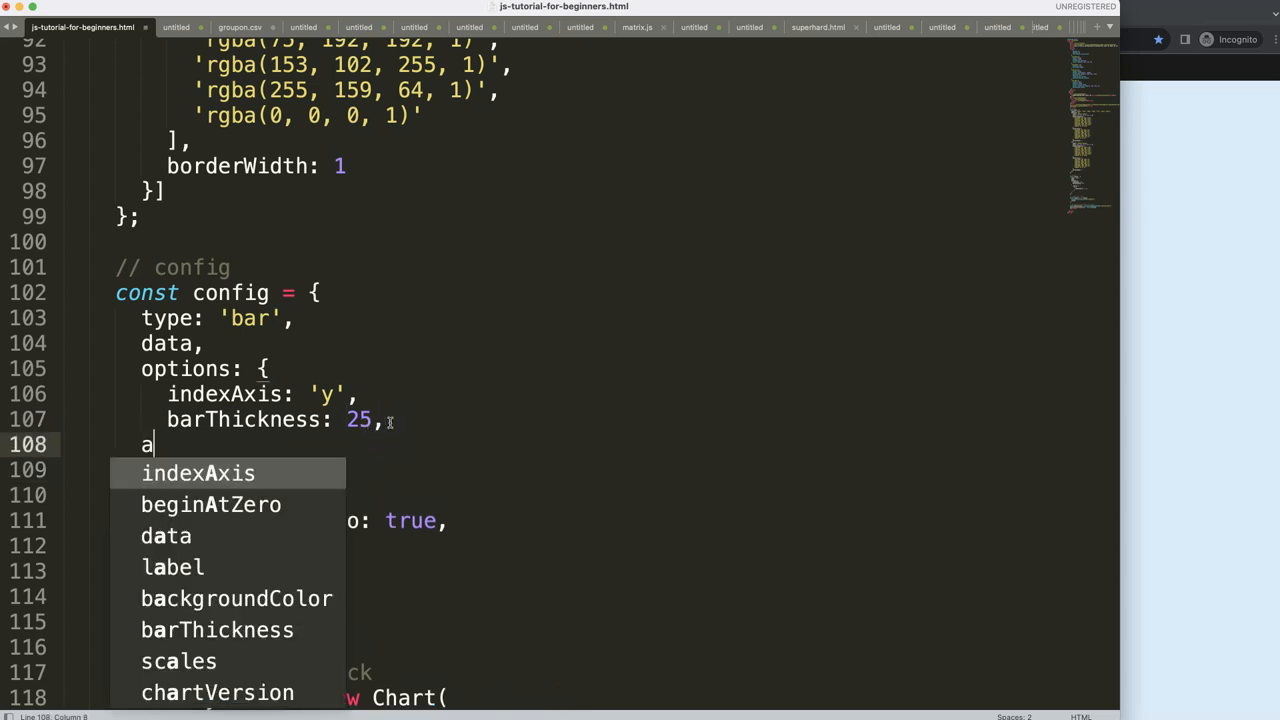
text(spectRatio)
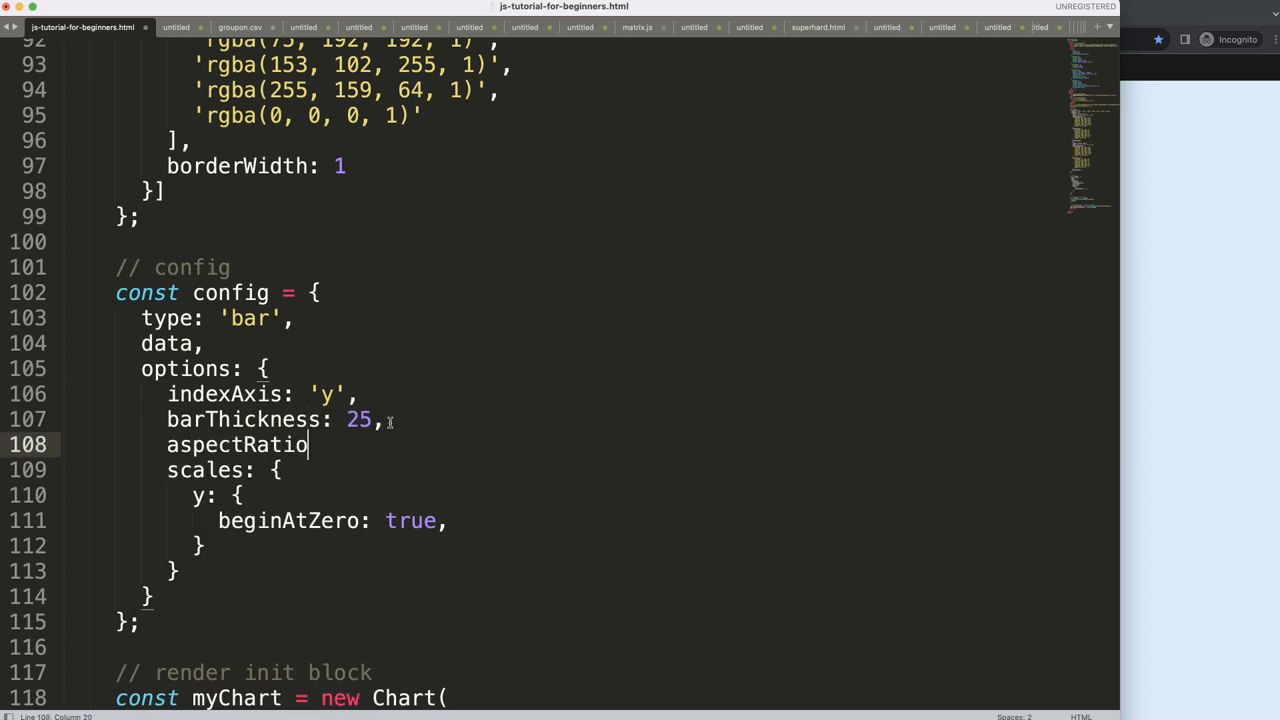
text(: 2)
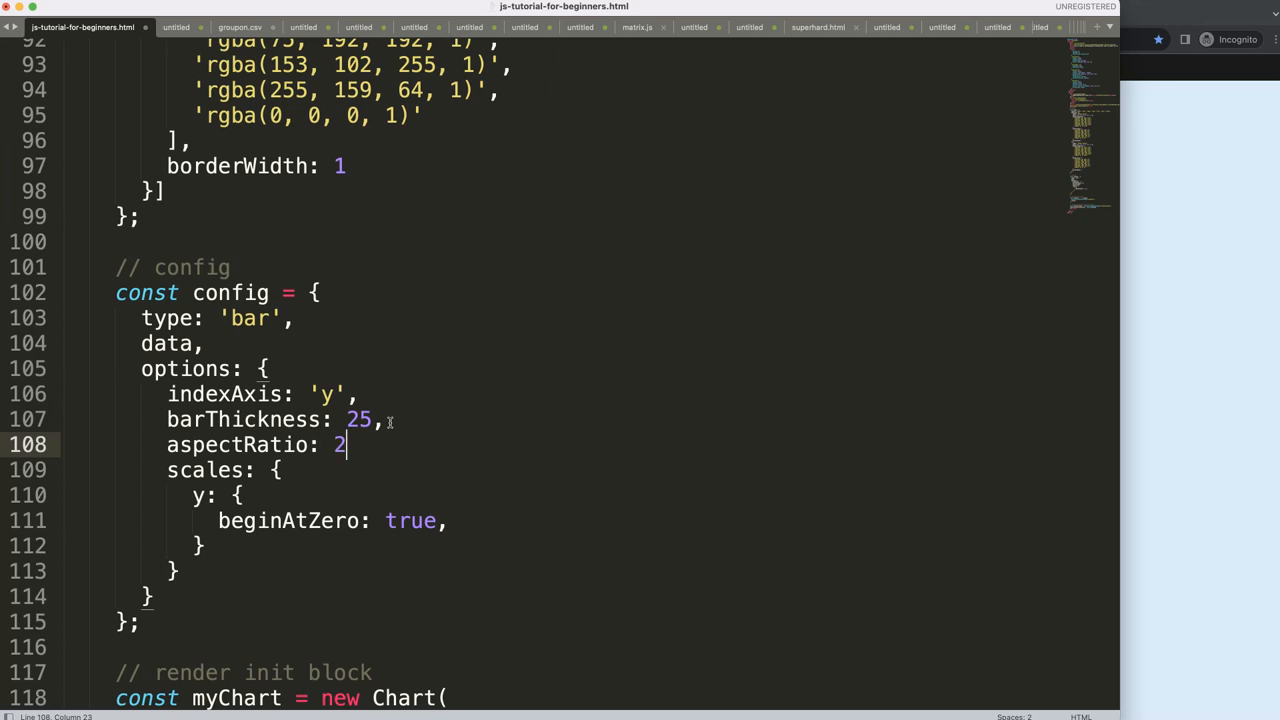
text(1,)
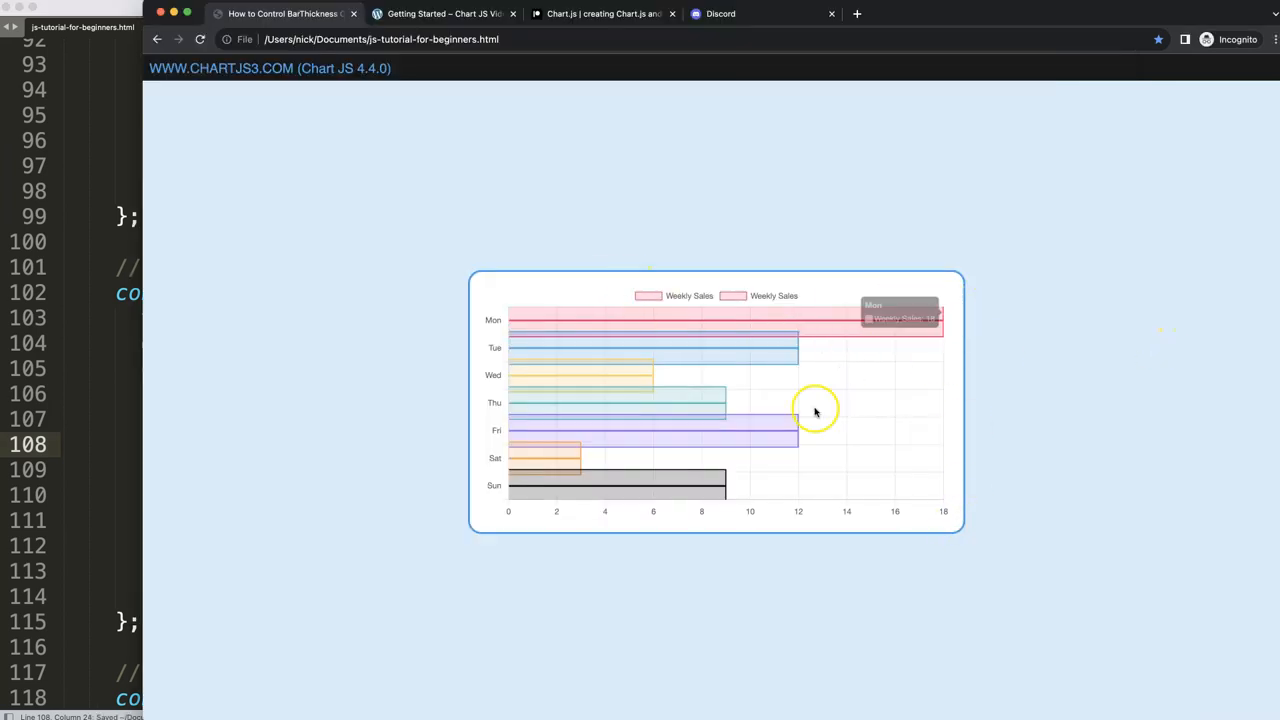
mouse_move(388, 322)
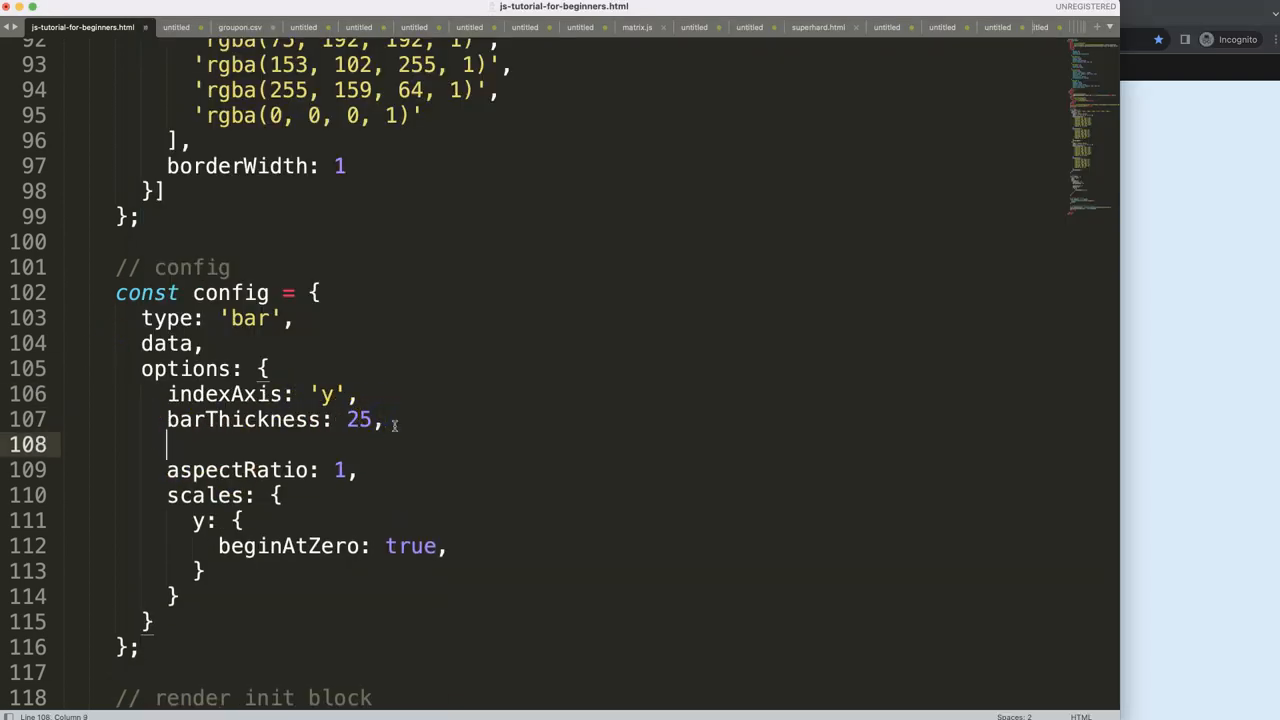
Step: Add maxBarThickness: 25 and set barThickness to 'flex'
text(maxBar)
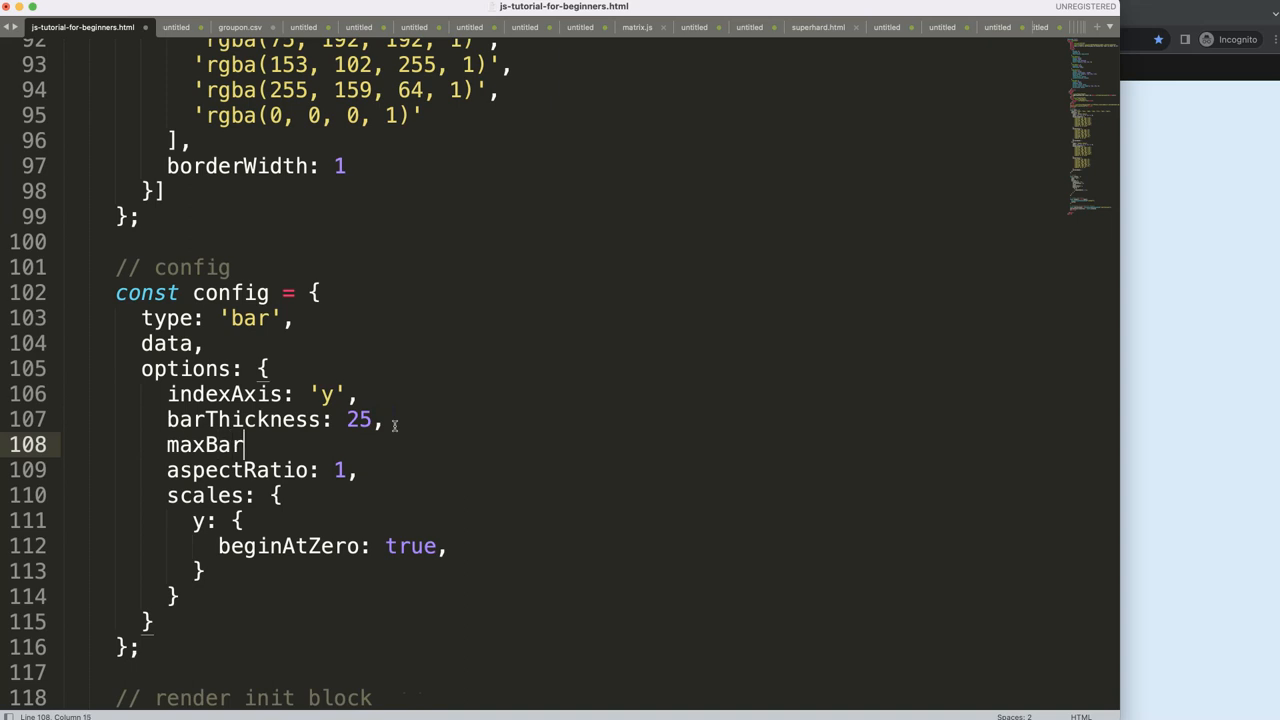
text(Thickness:)
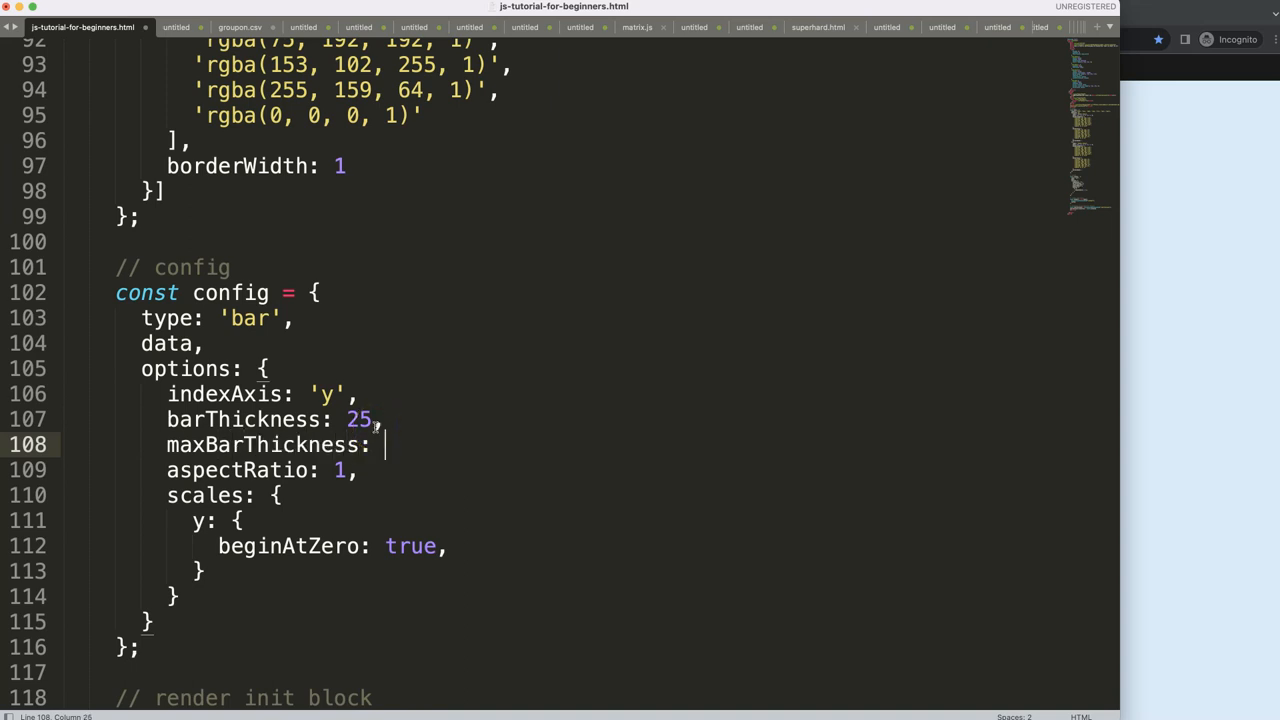
text('flex',)
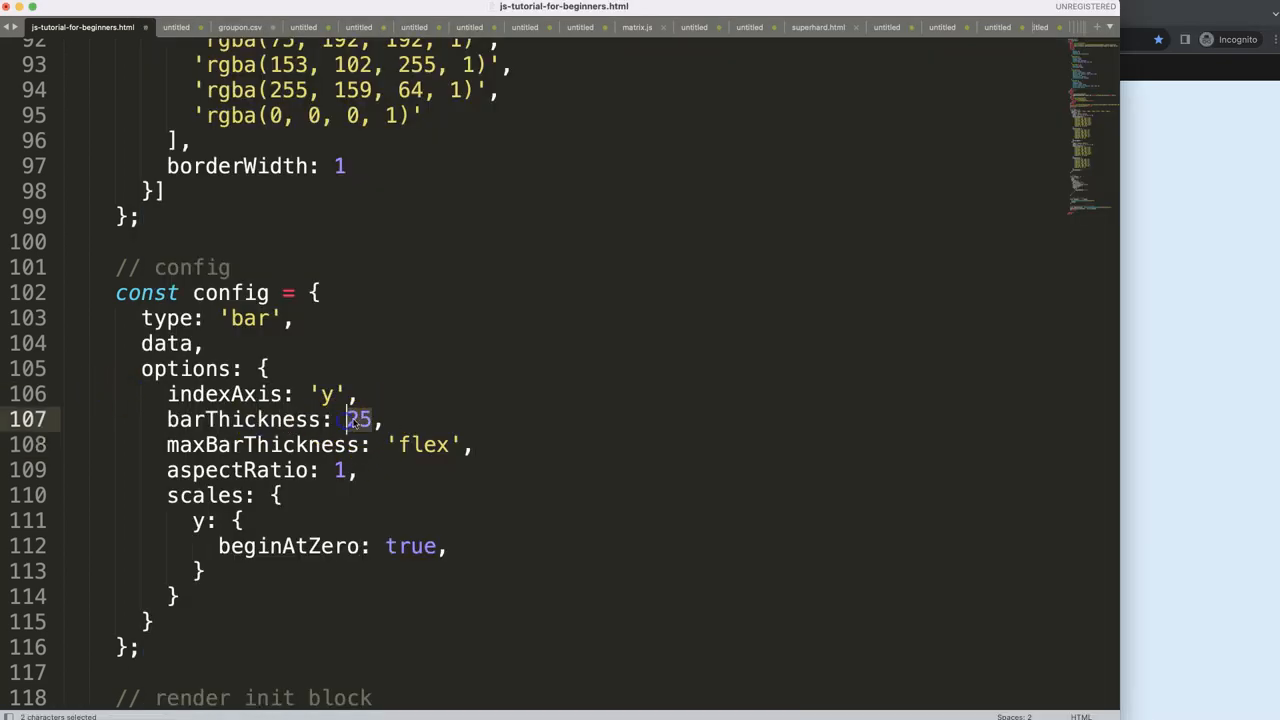
text('flex')
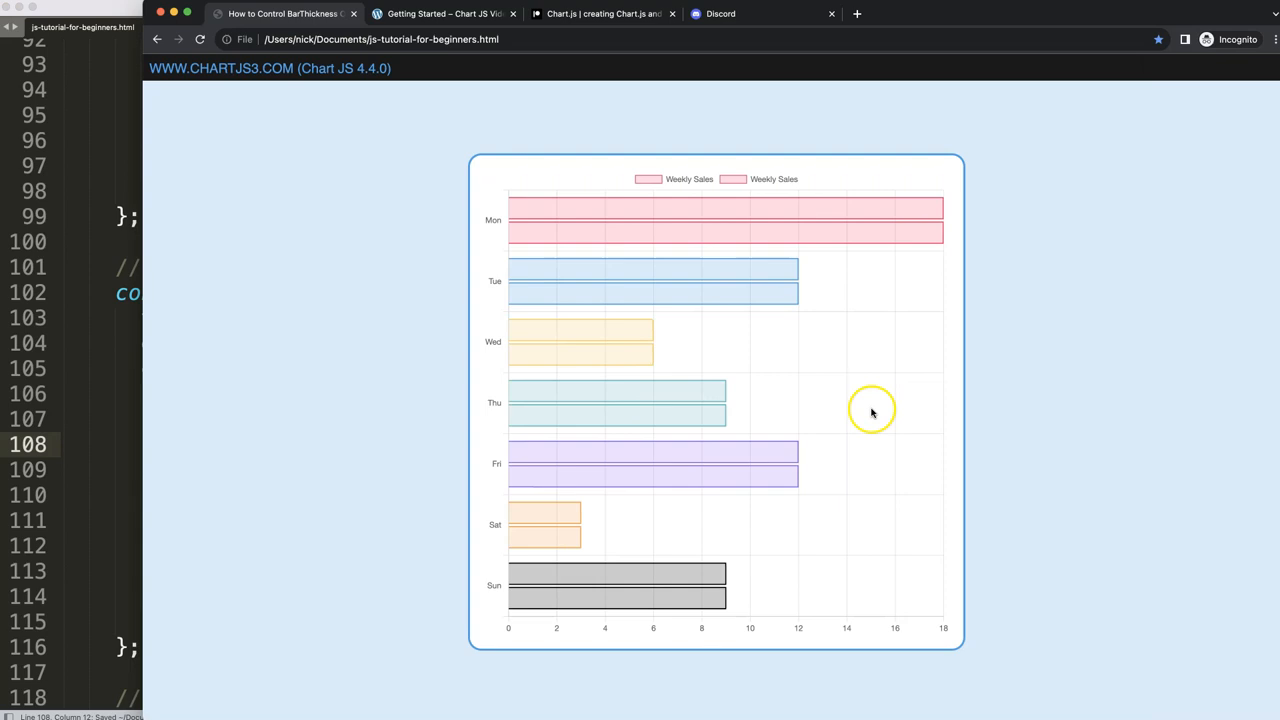
mouse_move(876, 402)
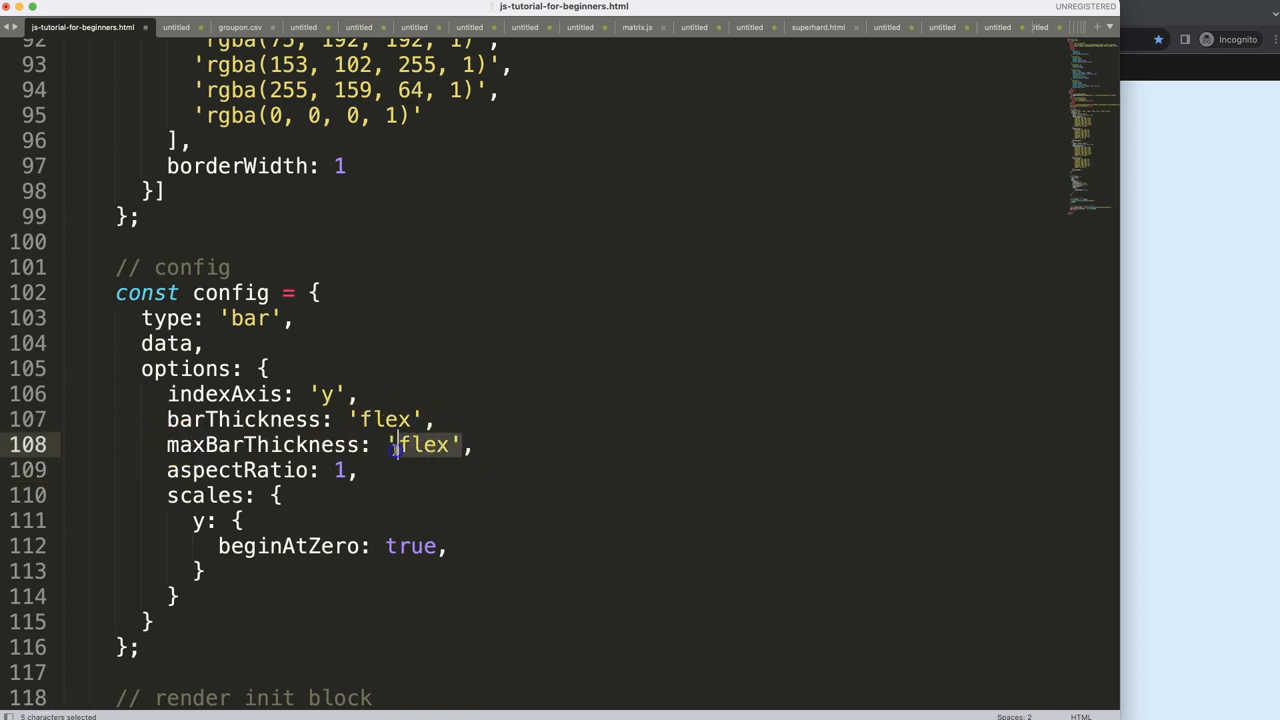
text(25)
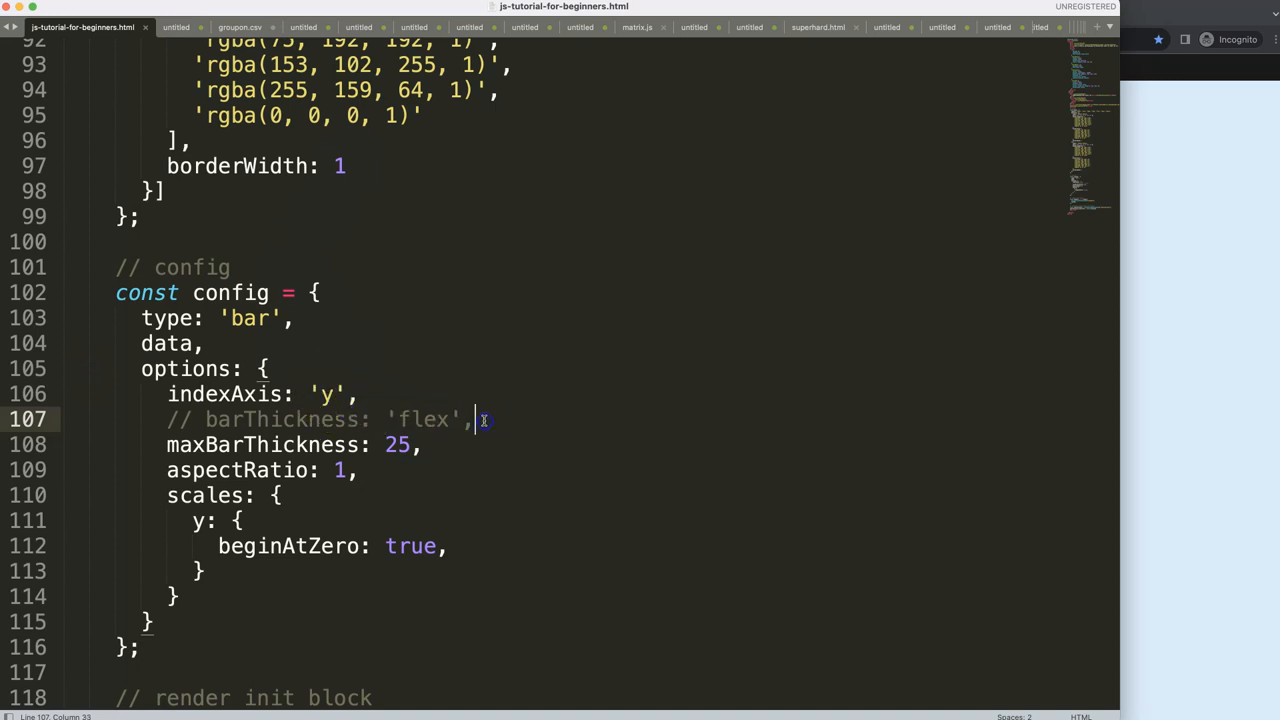
Step: Add a barPercentage: 1 option line above maxBarThickness
key(enter)
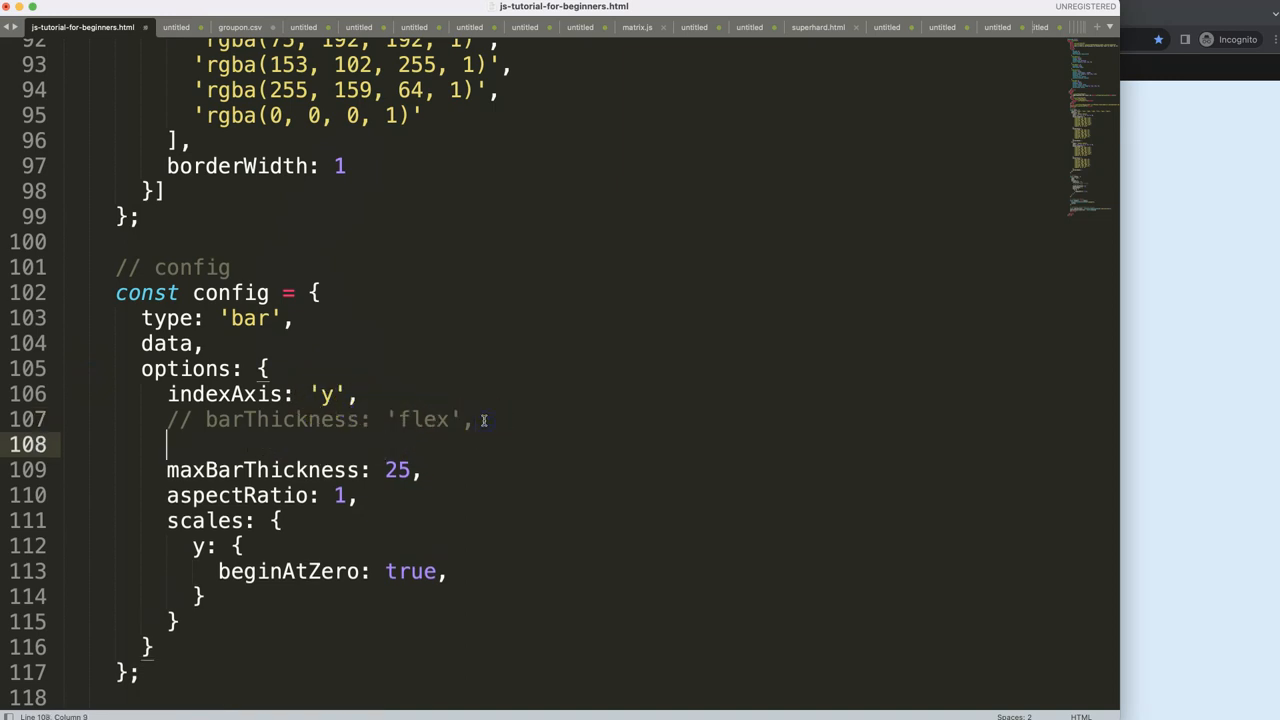
text(barPerc)
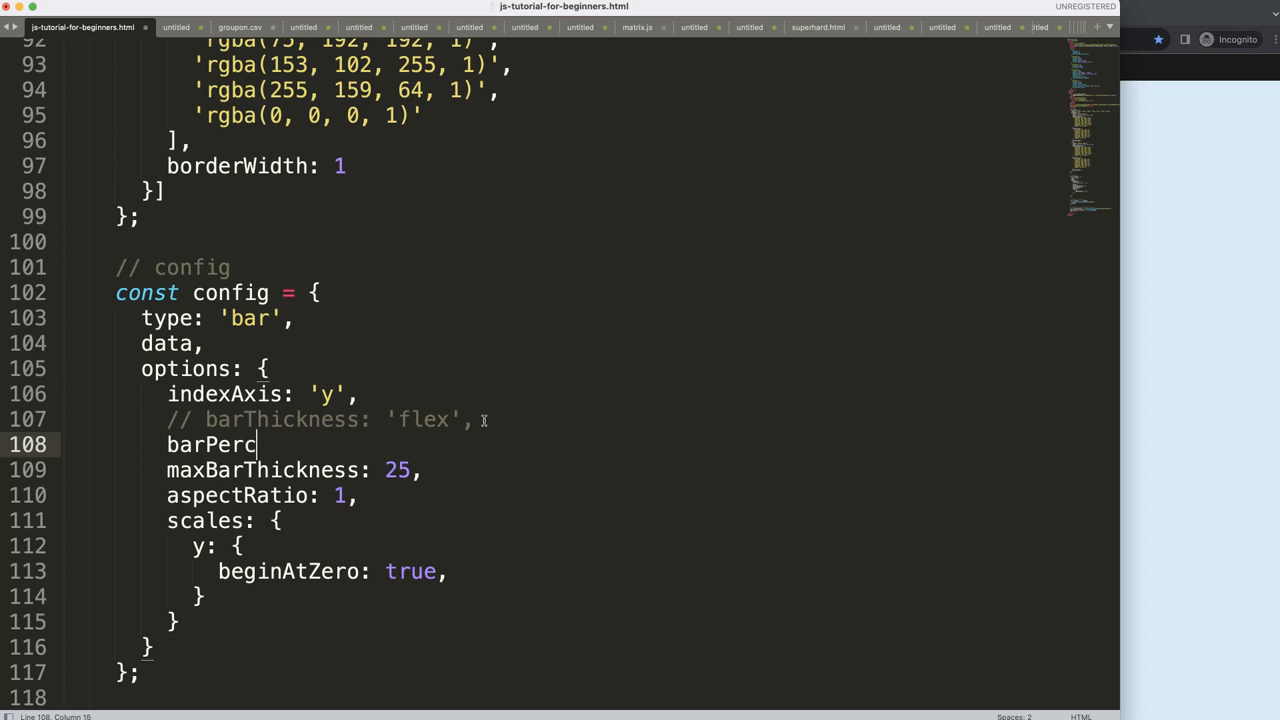
text(entage:)
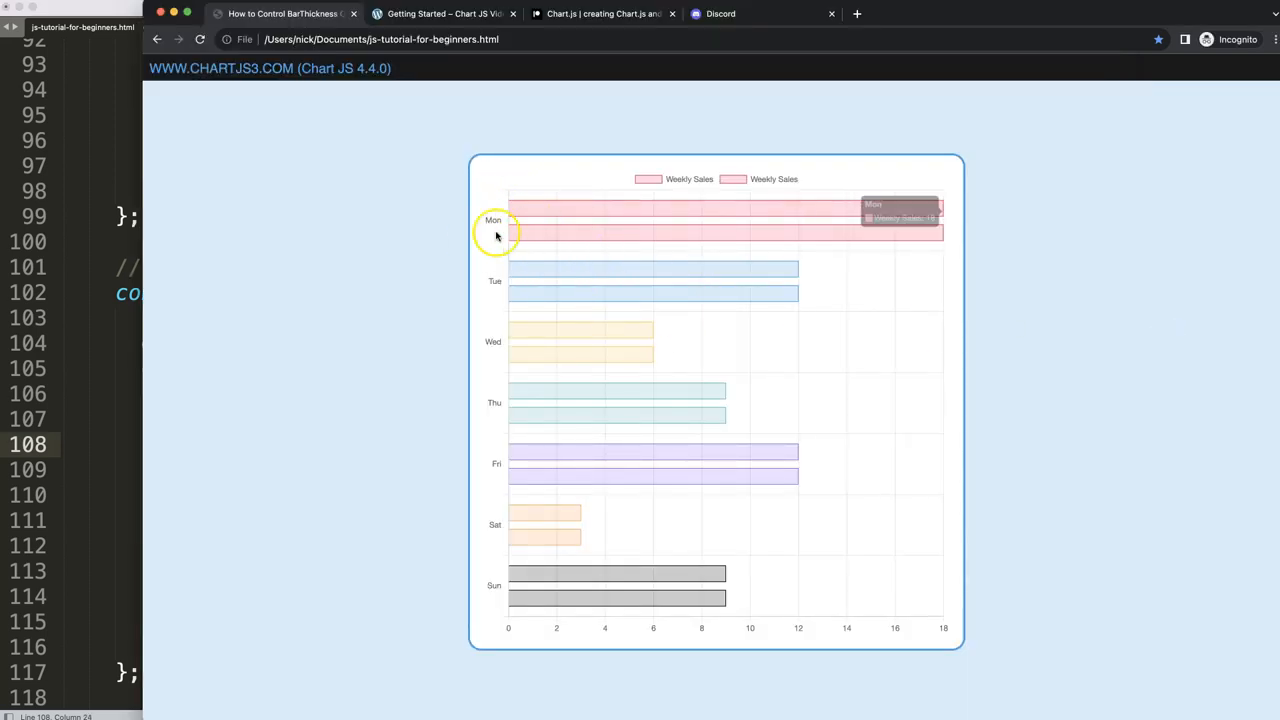
mouse_move(510, 218)
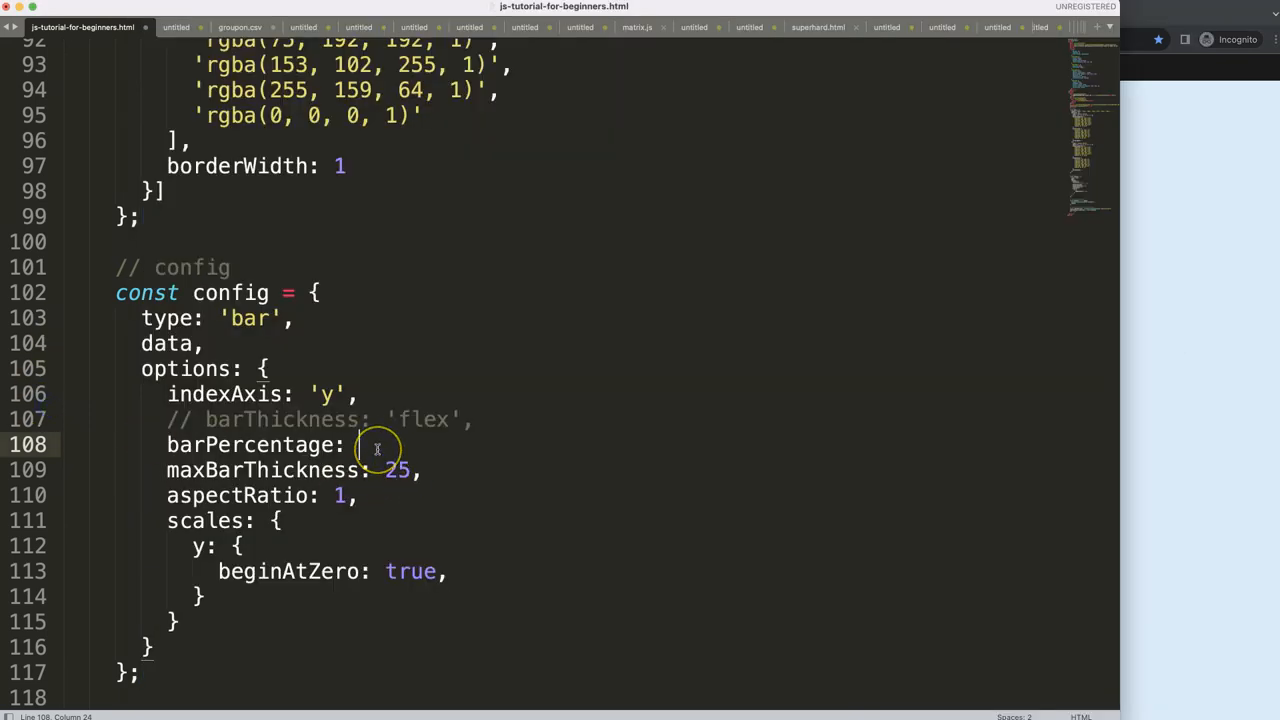
text(1,)
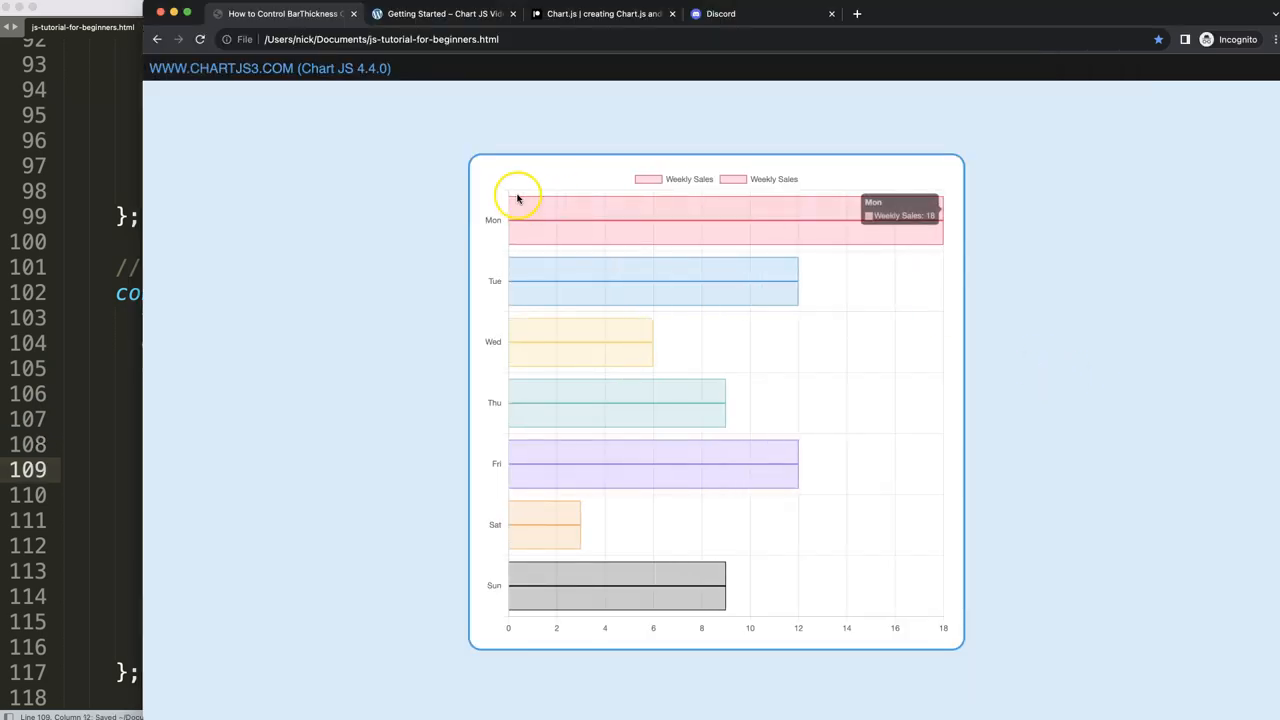
mouse_move(520, 224)
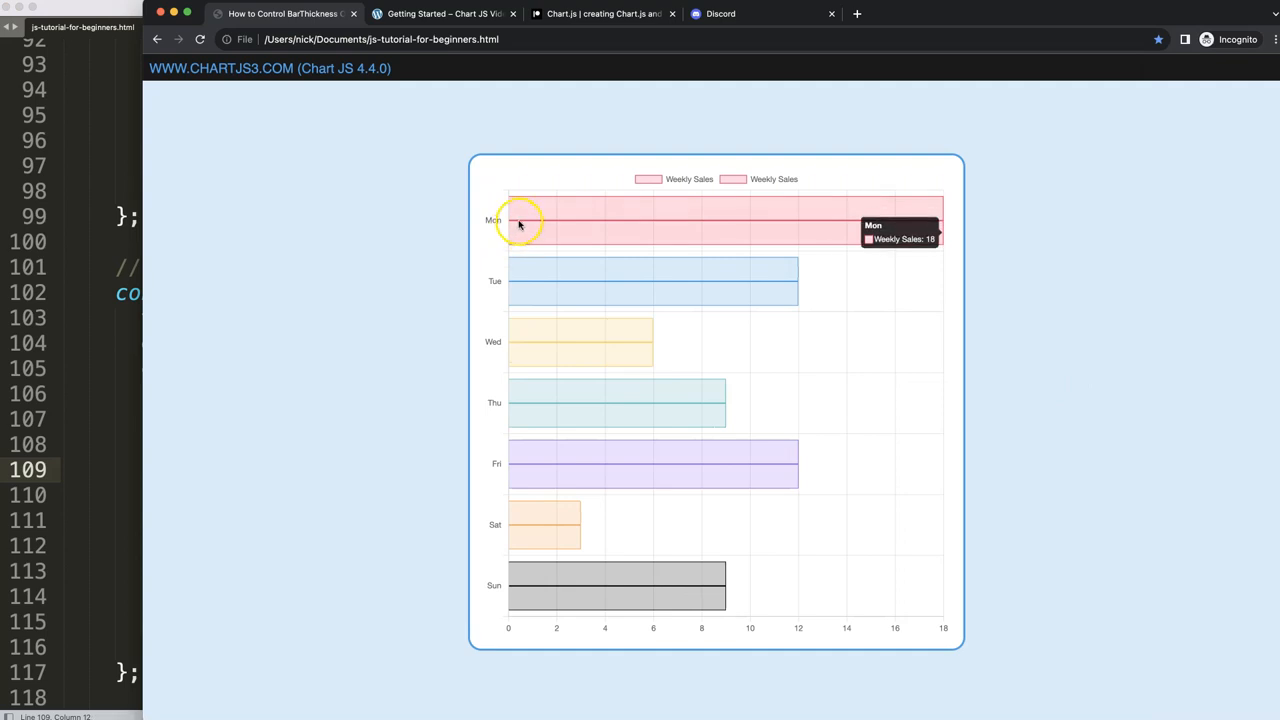
mouse_move(510, 198)
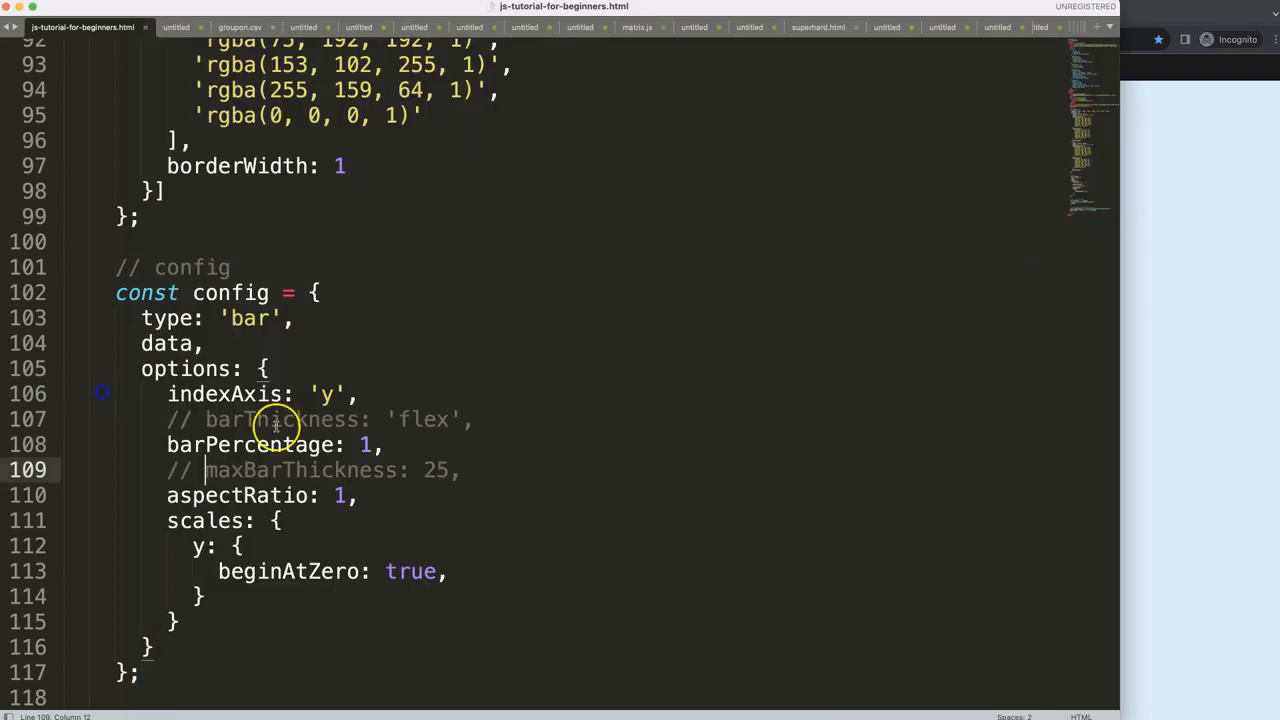
Step: Add categoryPercentage: 1 on a new line after barPercentage: 1
click(390, 444)
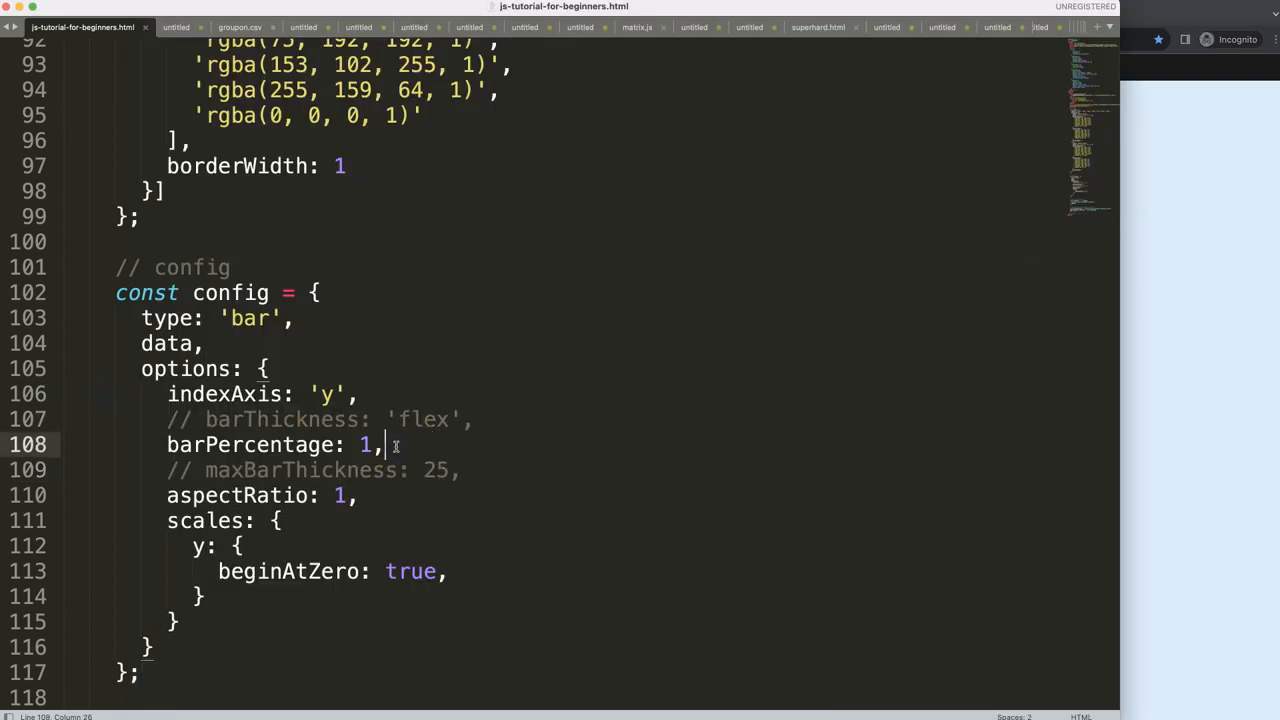
text(categor)
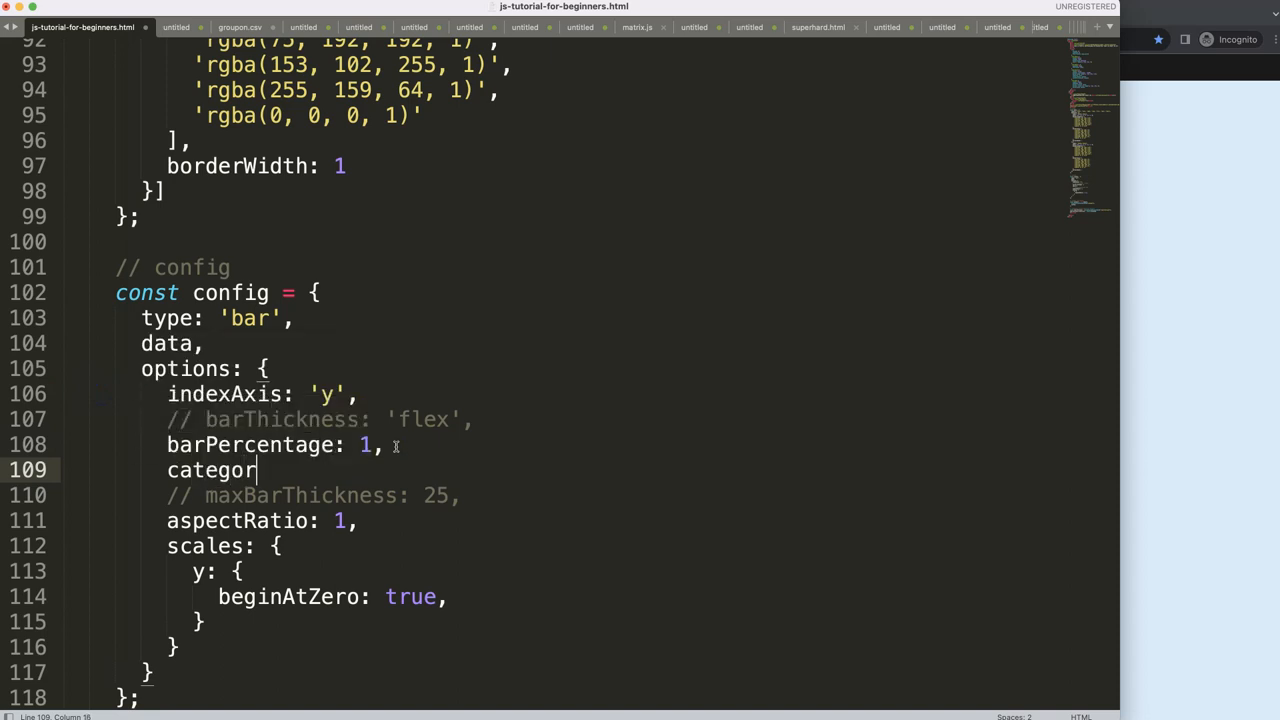
text(yPerc)
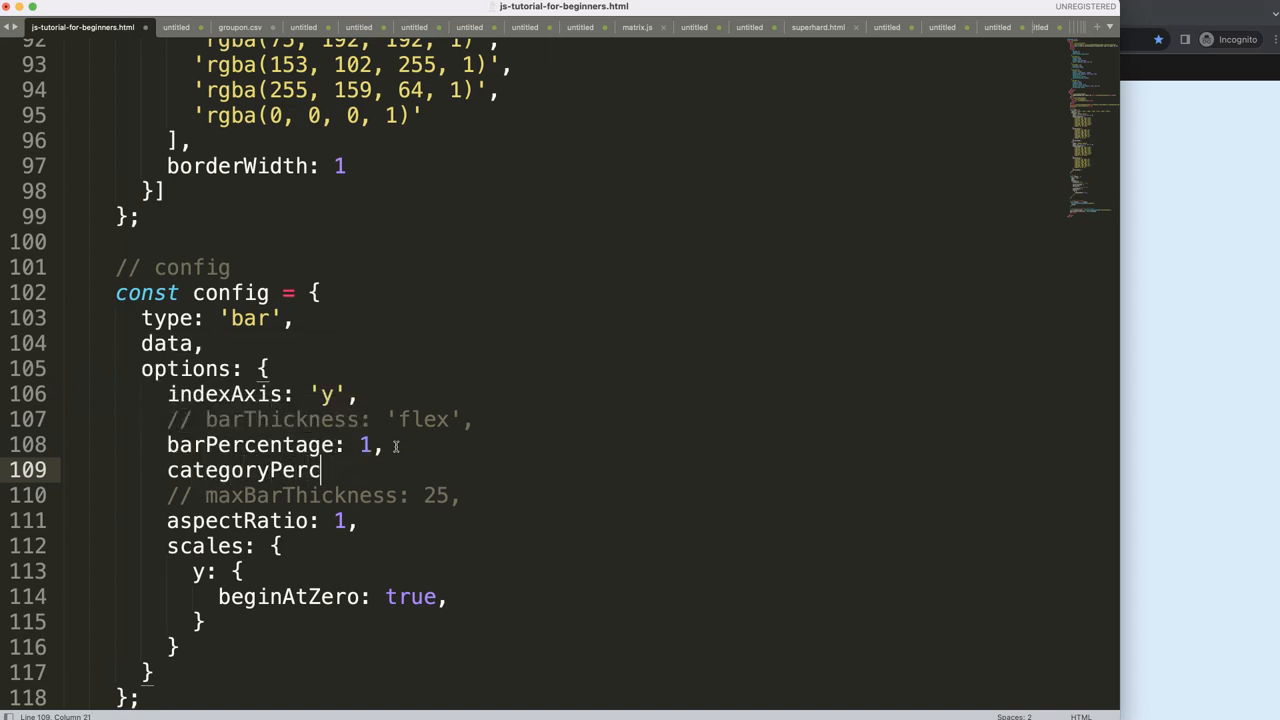
text(entage: 1)
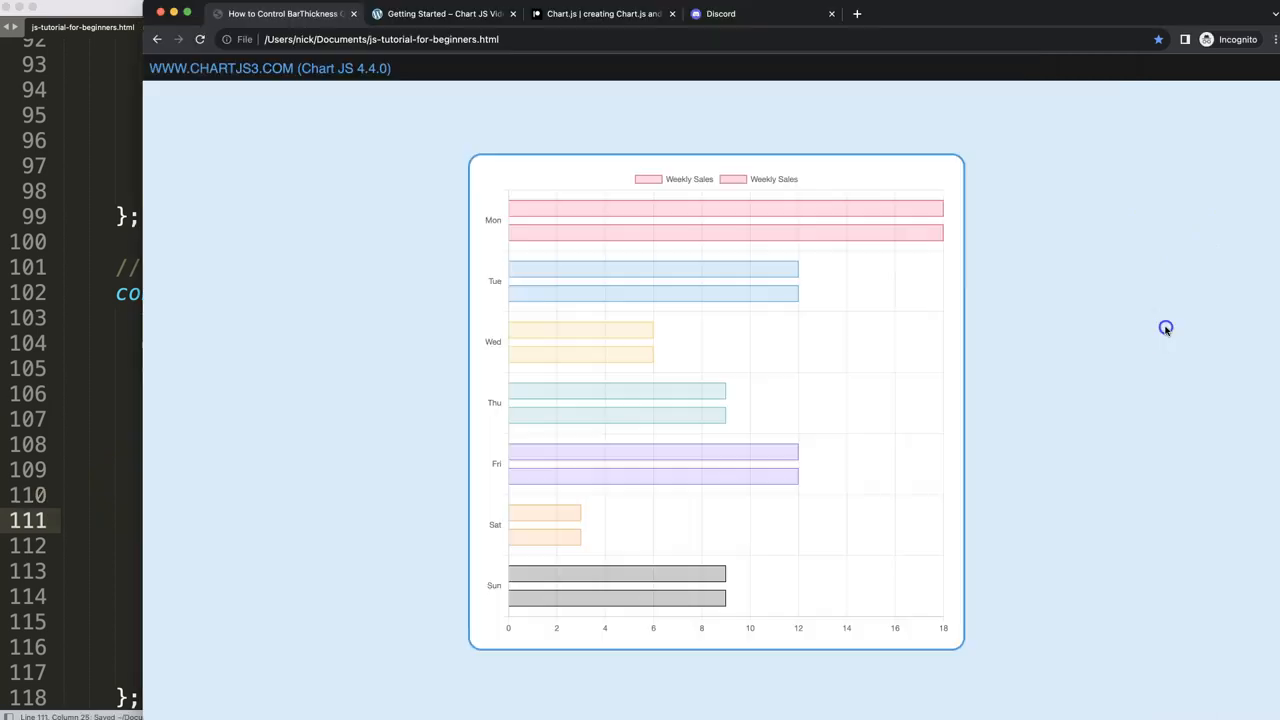
scroll(down, 3)
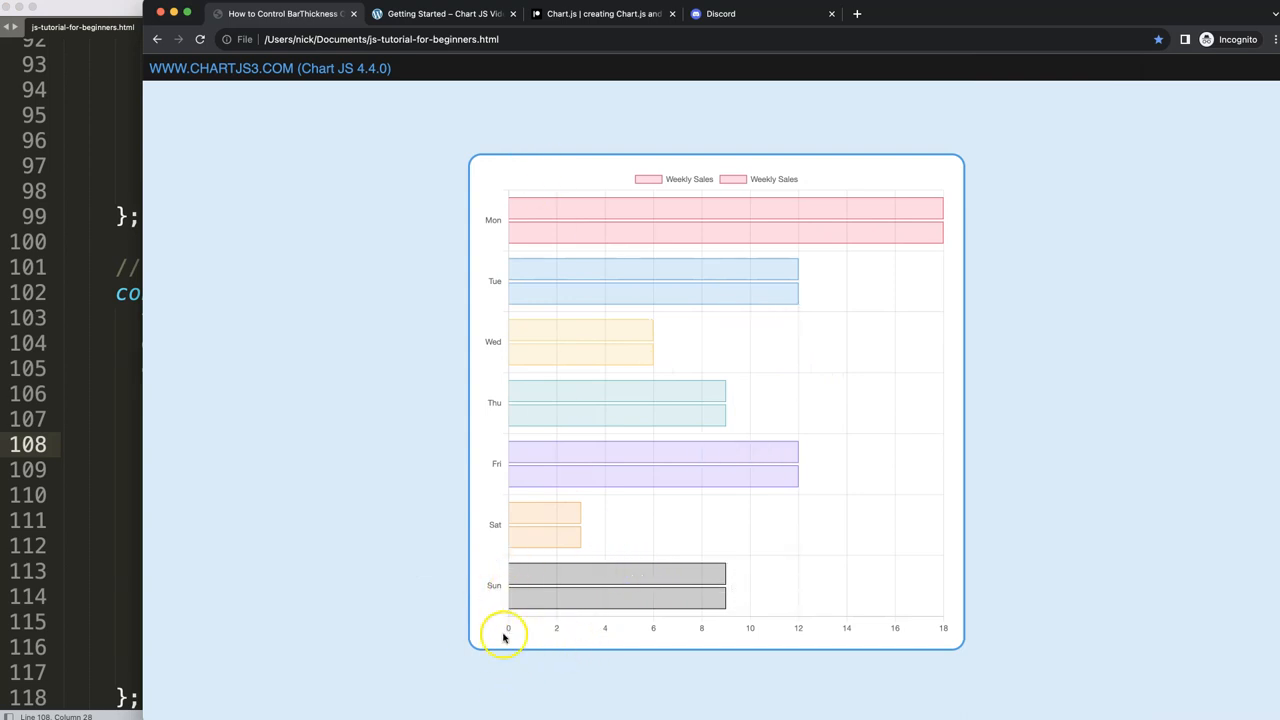
mouse_move(532, 664)
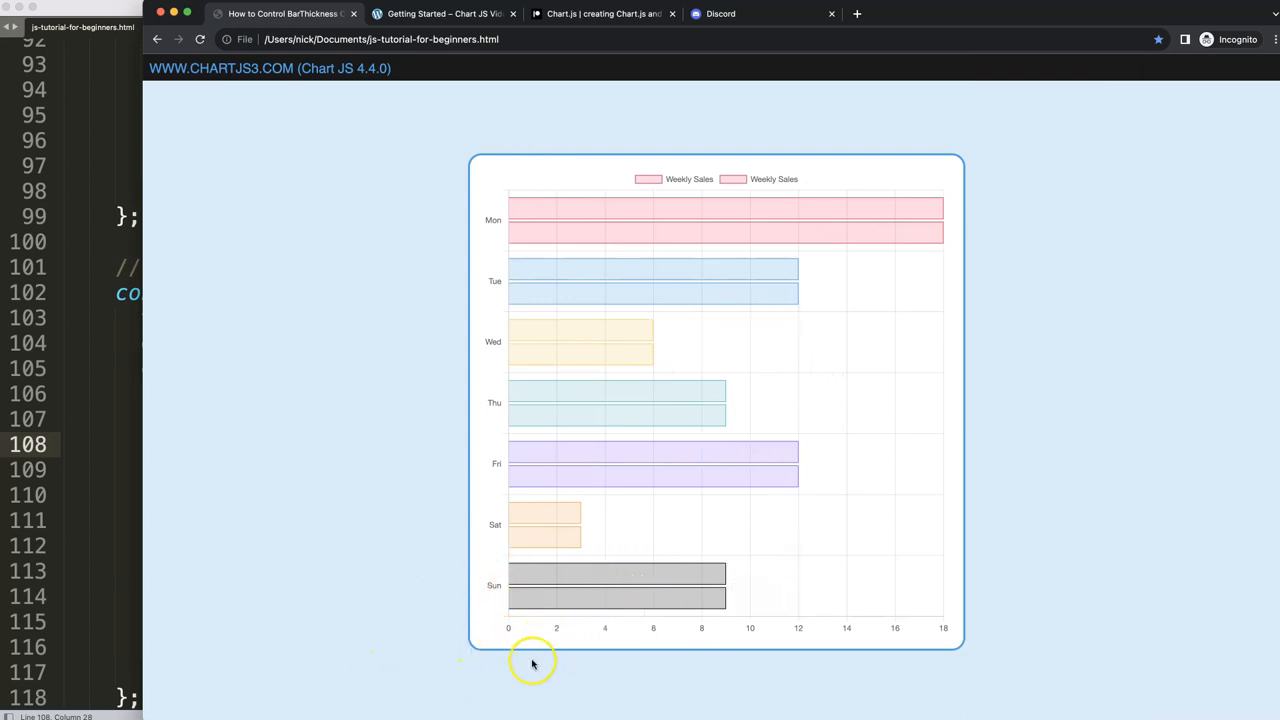